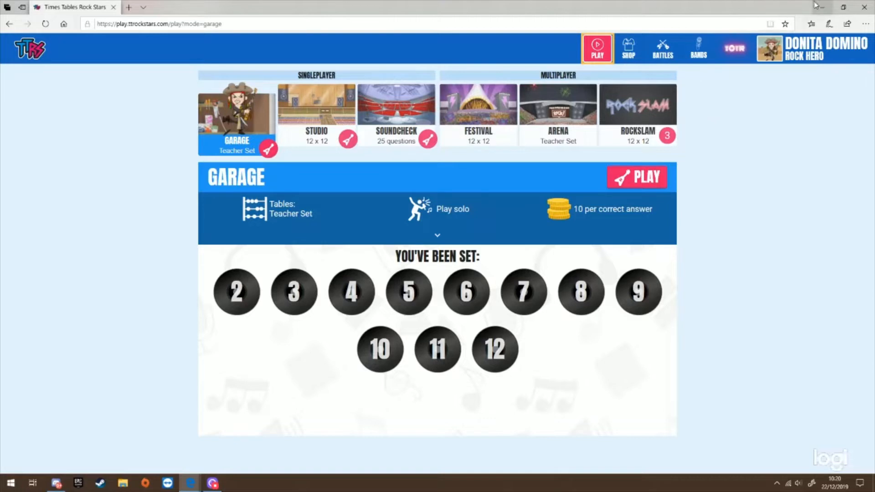
mouse_move(801, 35)
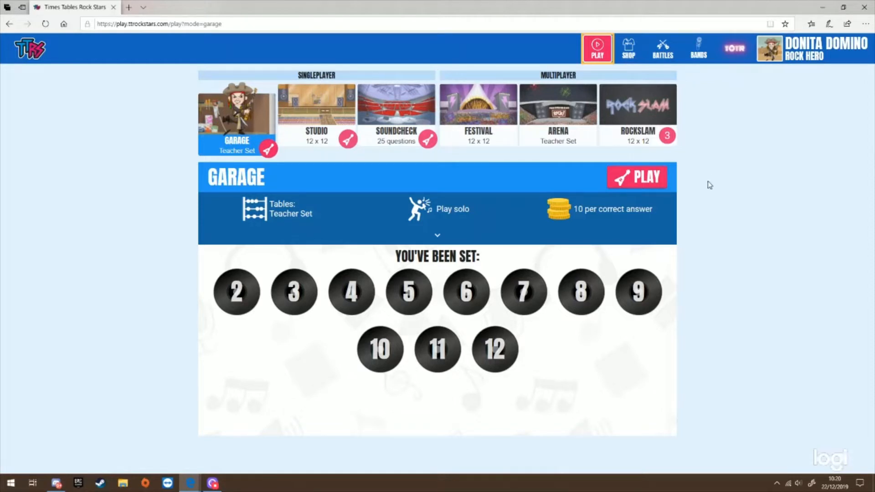
Start a Garage round and answer the first questions (8, 10, 8, 32, 9, 4).
click(636, 177)
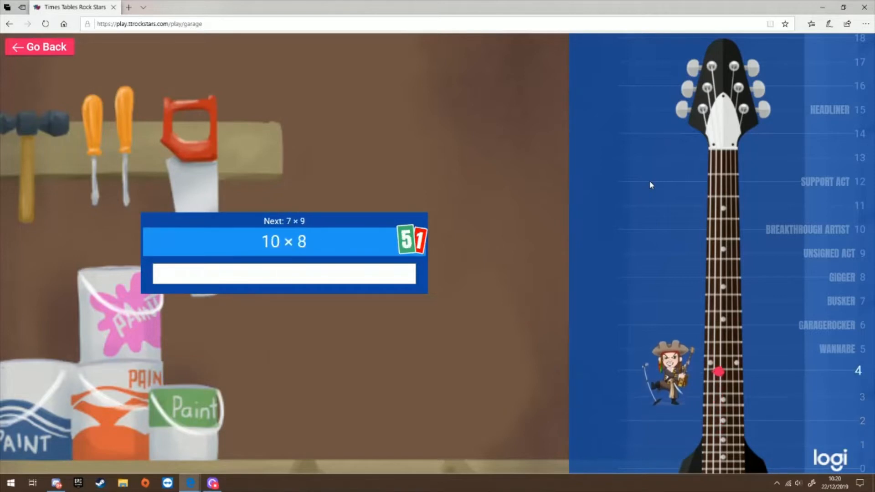
text(8)
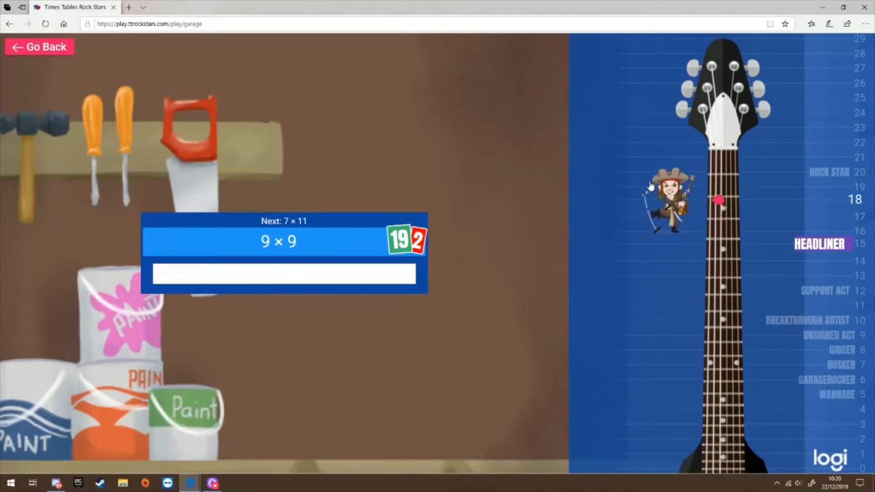
text(10)
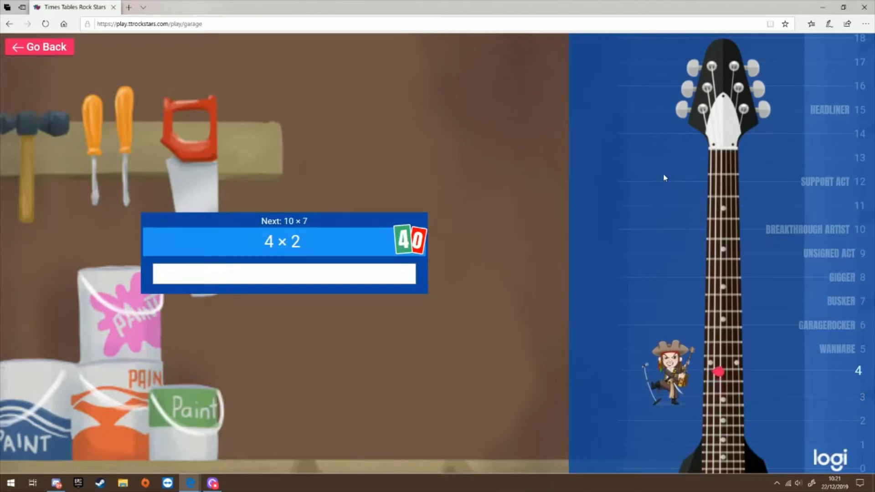
text(8)
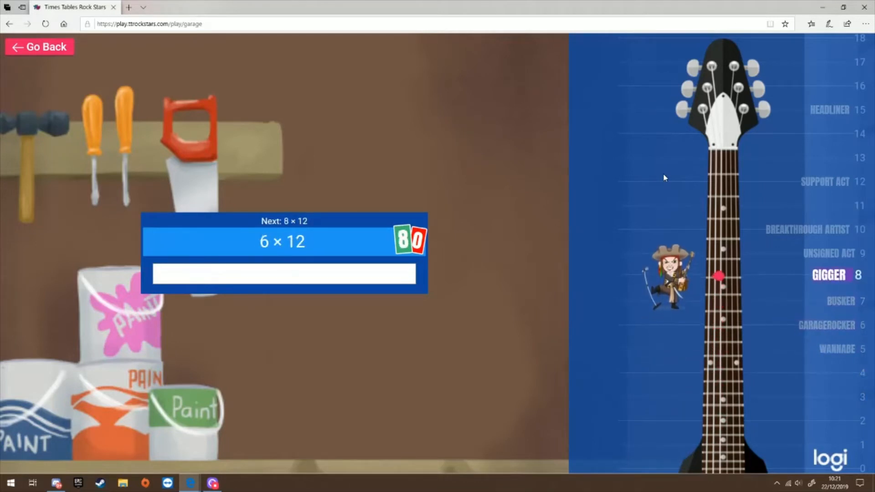
text(32)
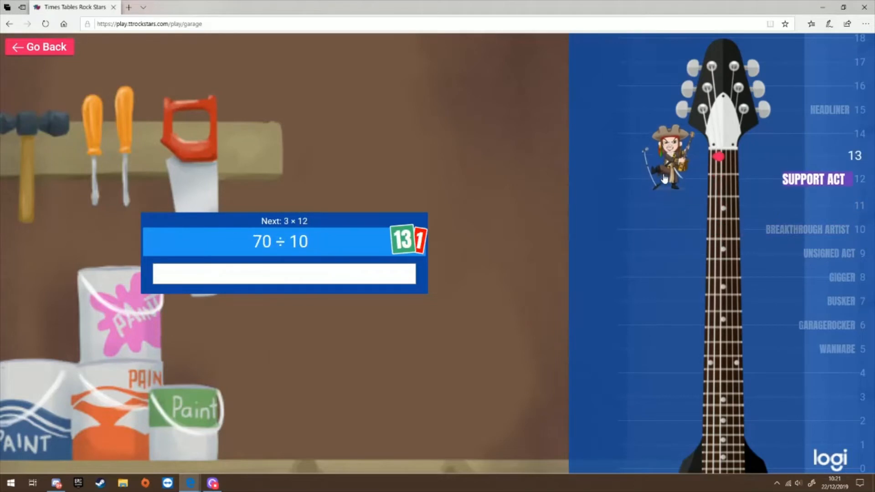
text(9)
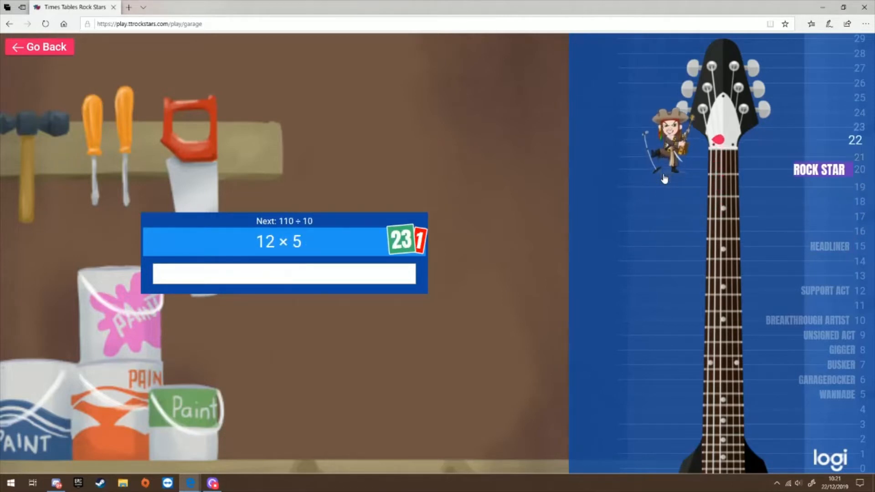
text(4)
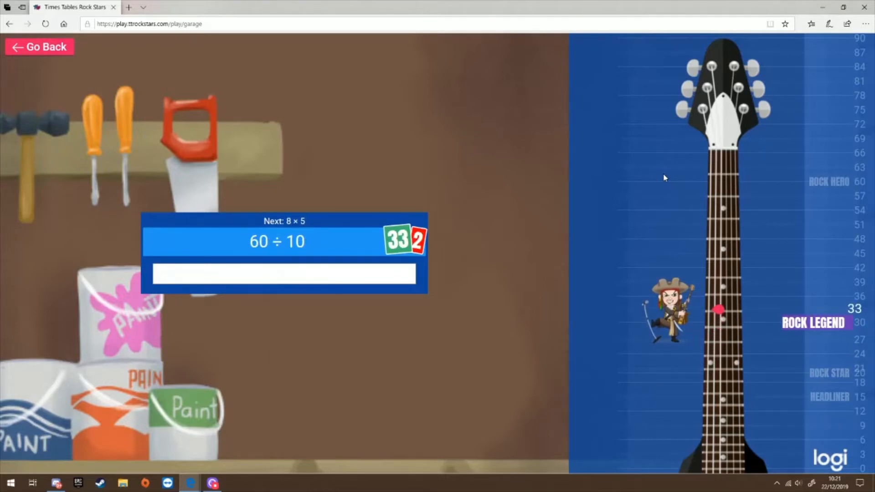
Keep answering (66, 5, 8, 55, 2) until the round ends at 94 correct.
text(66)
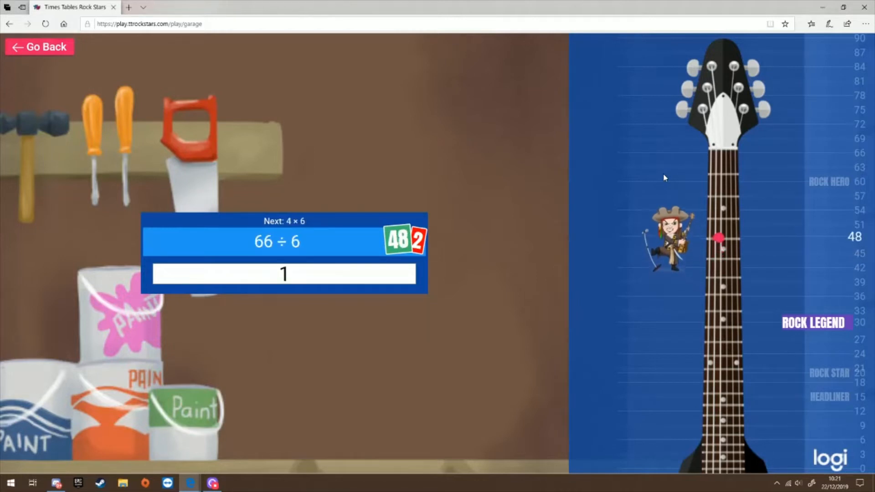
key(Return)
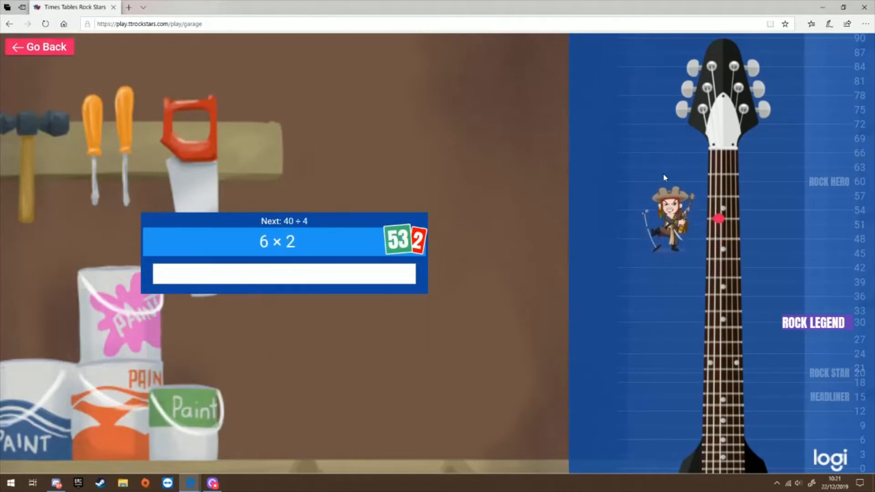
text(5)
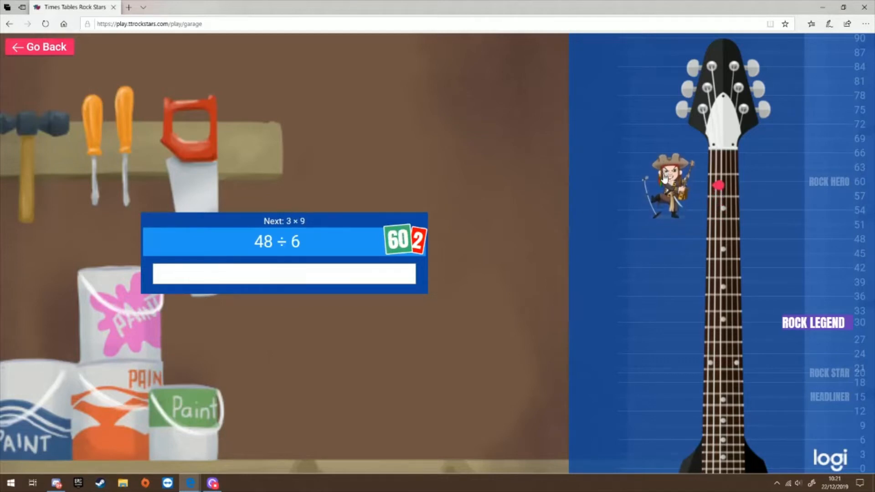
text(8)
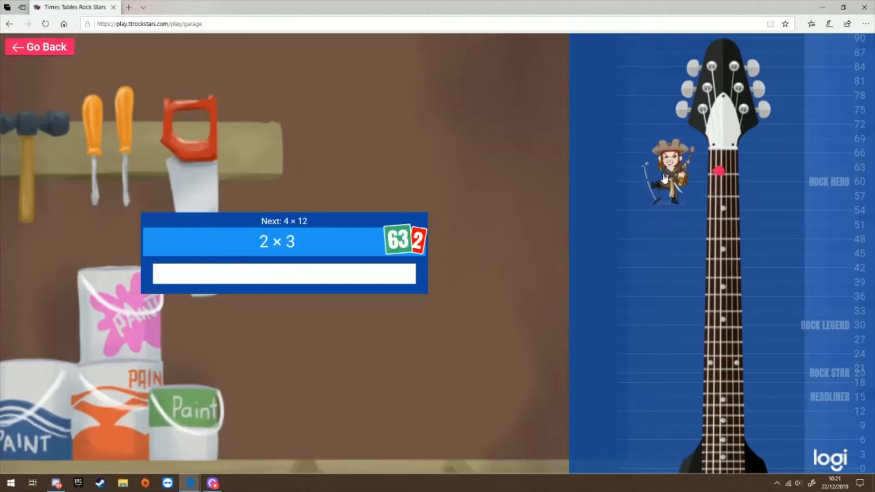
text(55)
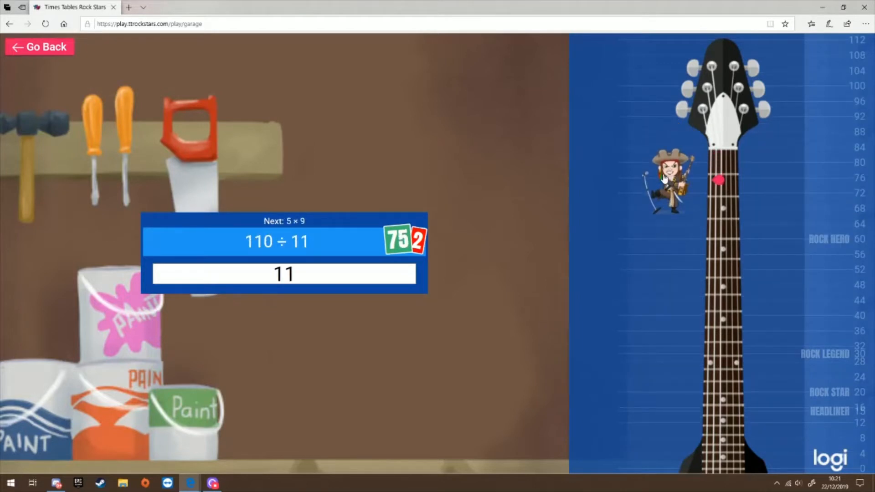
key(Return)
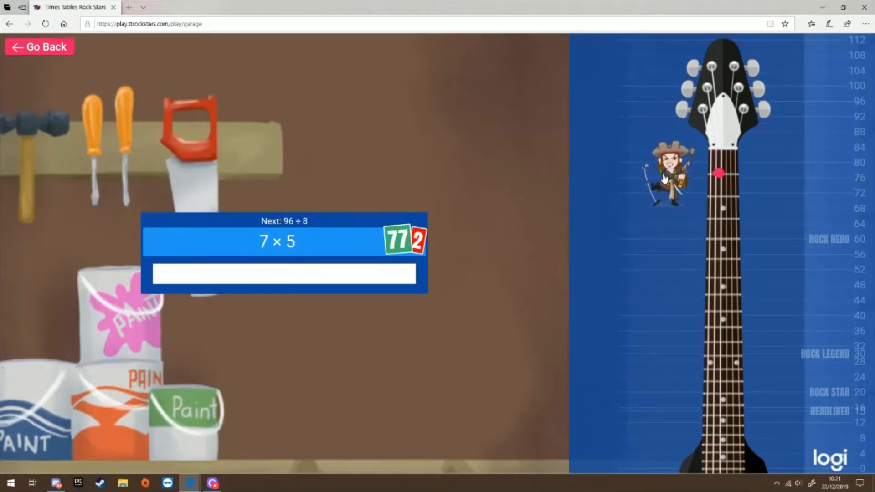
text(2)
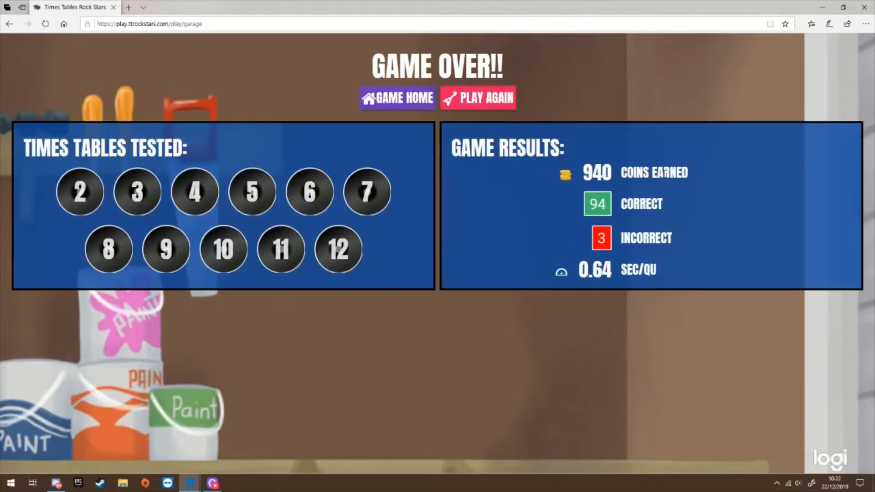
Return from the game-over results to the game home page.
click(397, 97)
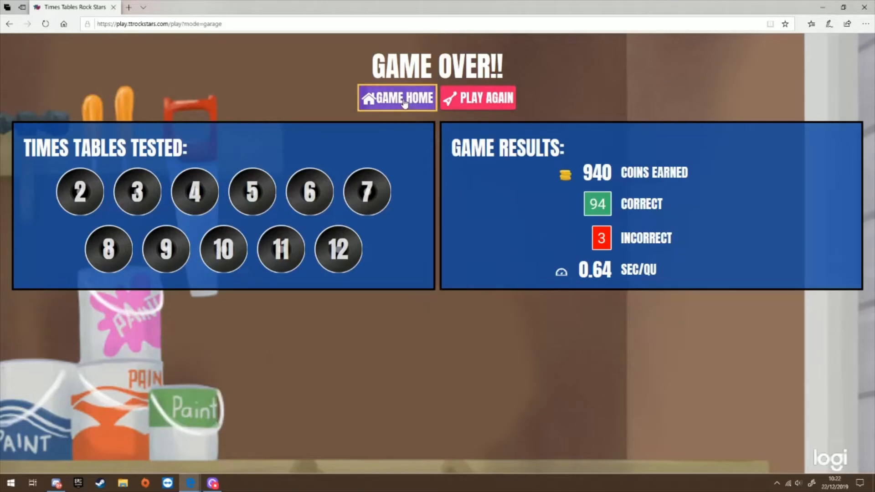
click(396, 98)
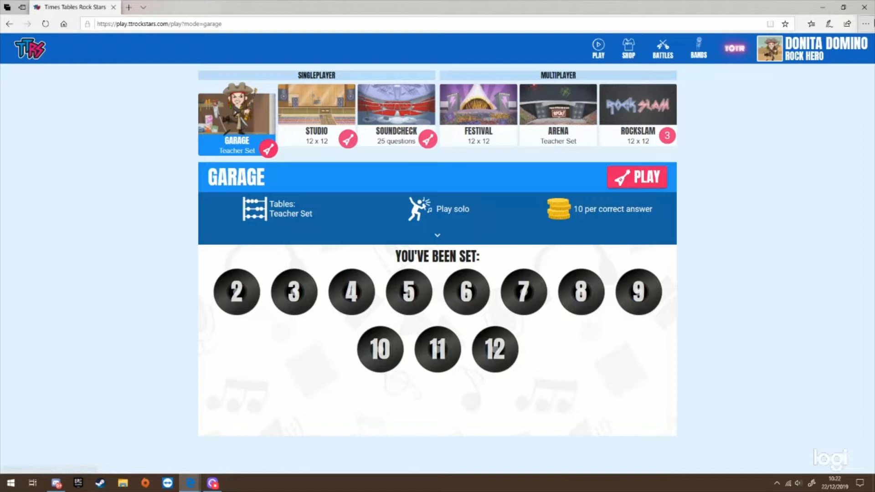
Start another Garage round and answer its opening questions (4, 4, 63, 1, 3).
click(636, 177)
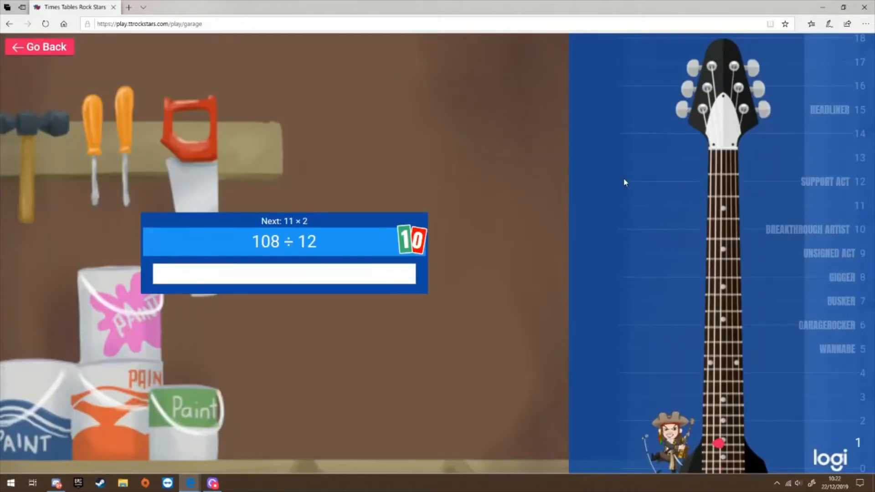
text(4)
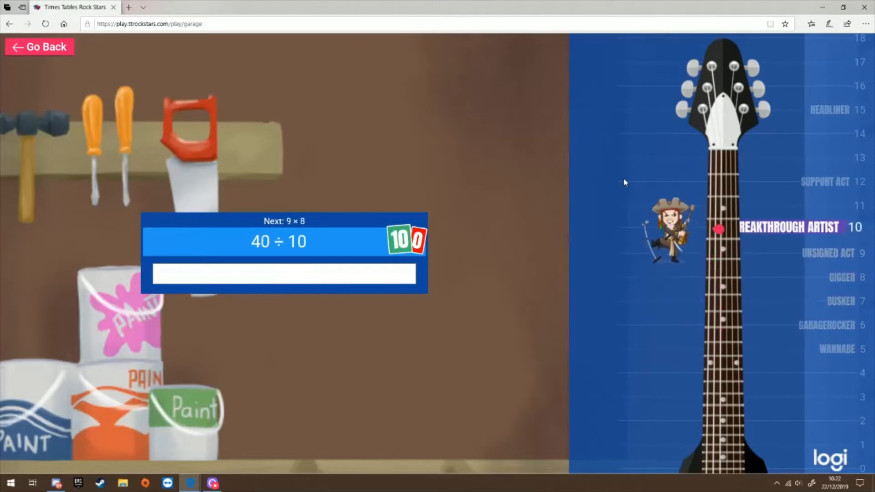
text(4)
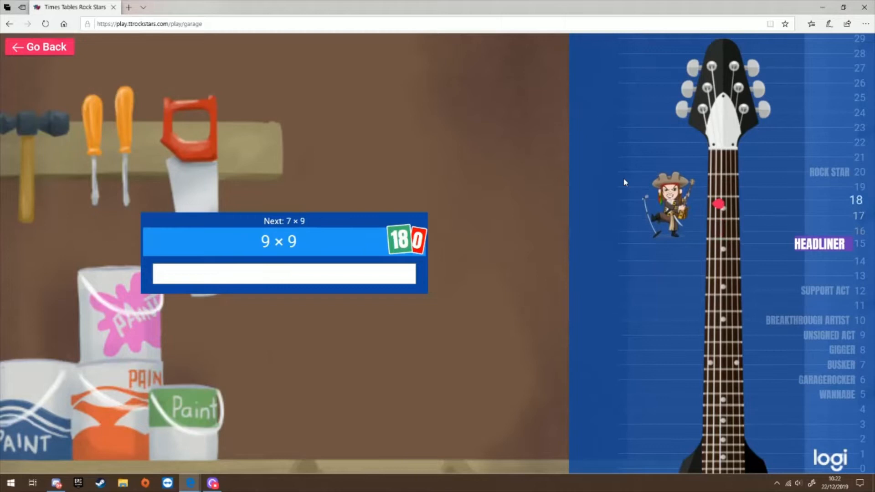
text(63)
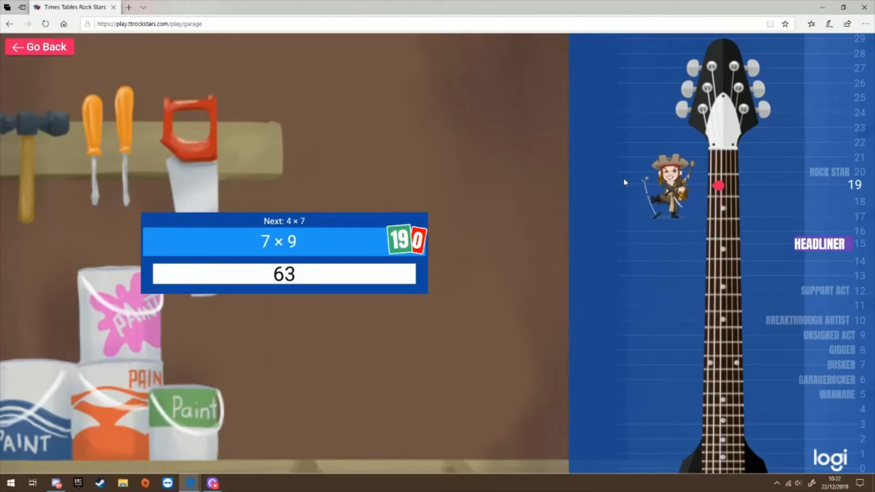
key(Return)
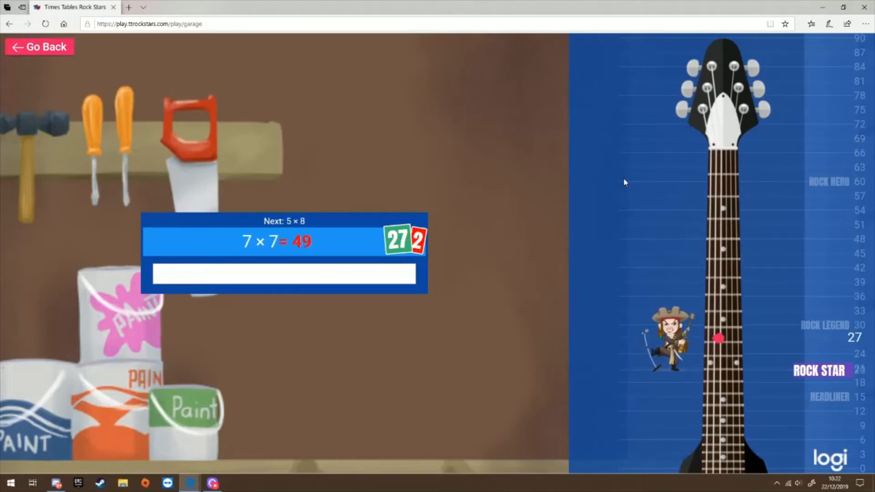
text(1)
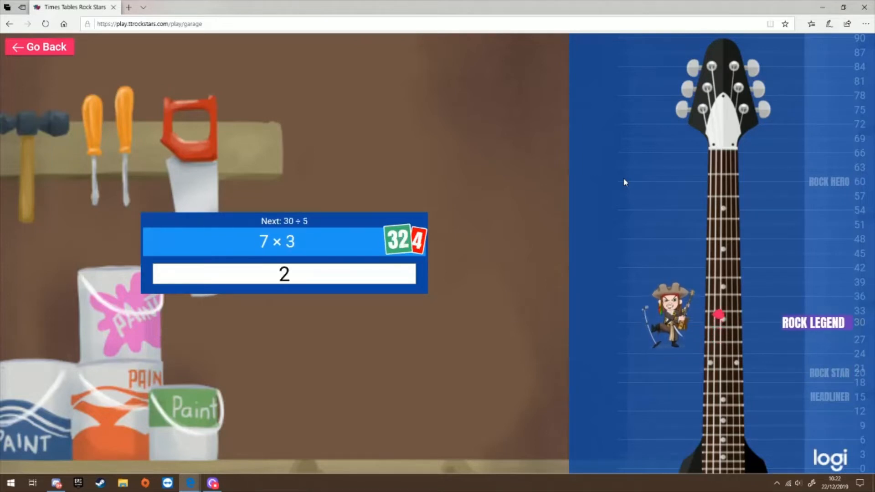
text(33)
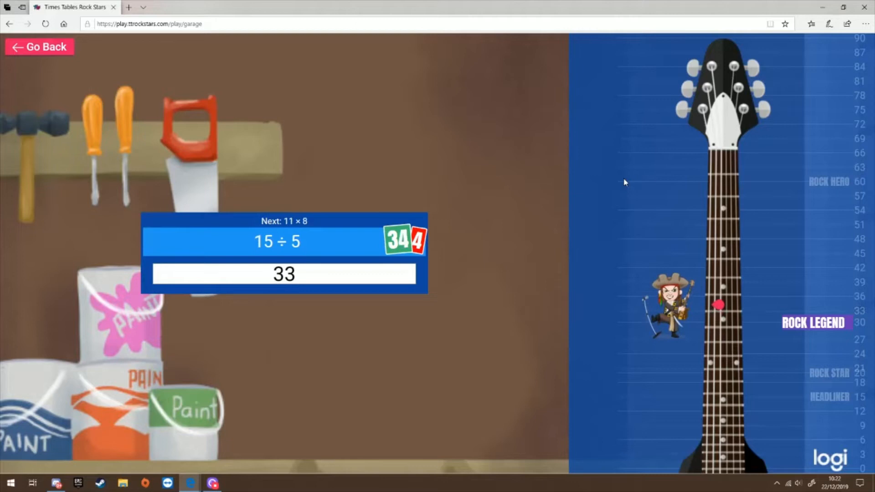
key(Return)
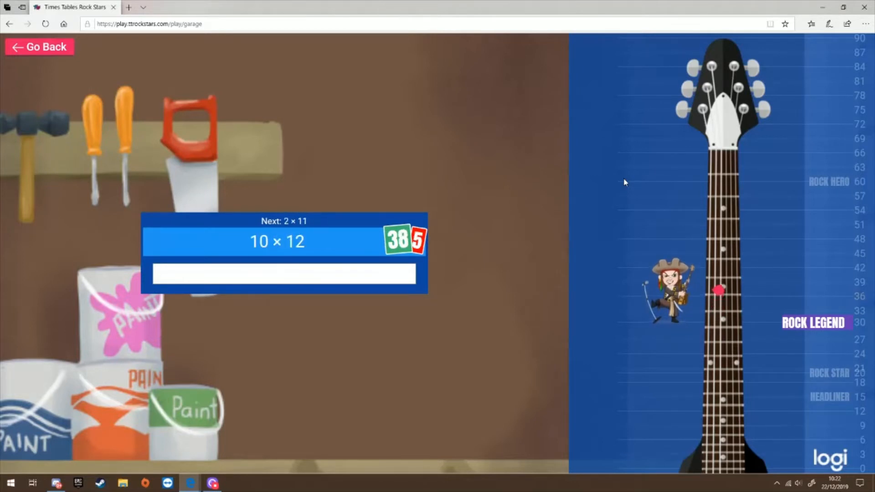
Continue answering (8, 1, 7, 81, 6), climbing toward 77 correct.
text(8)
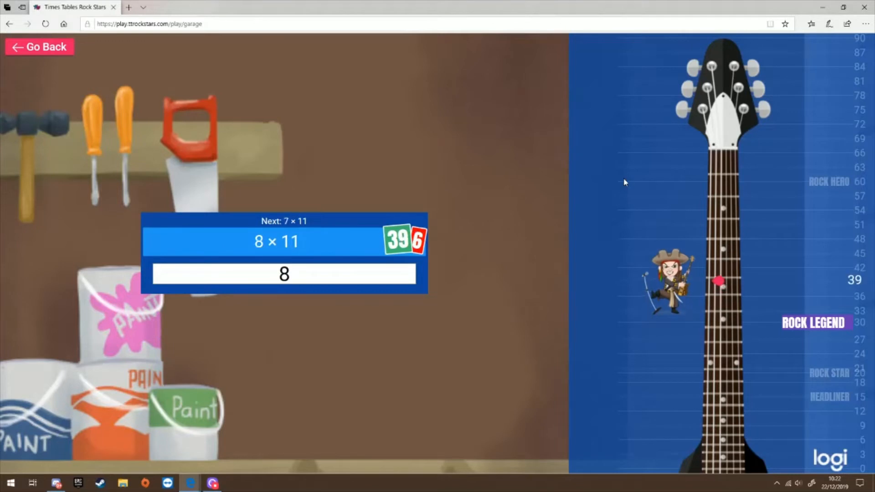
key(Return)
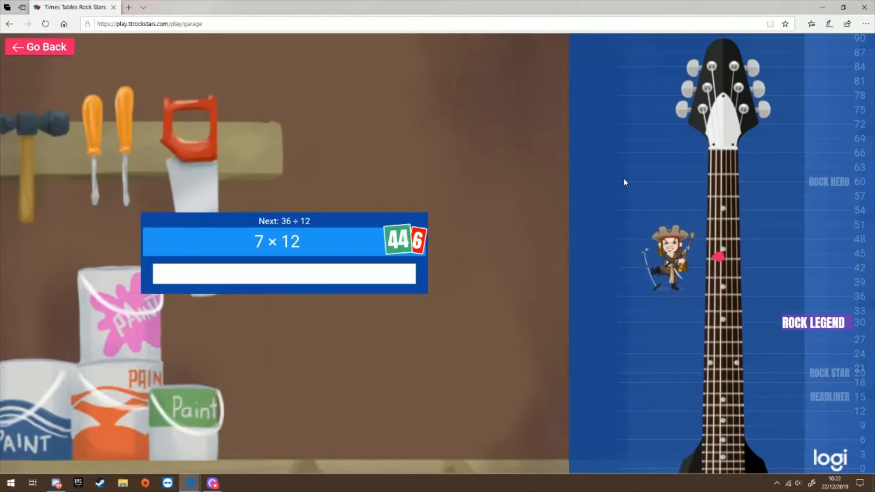
text(1)
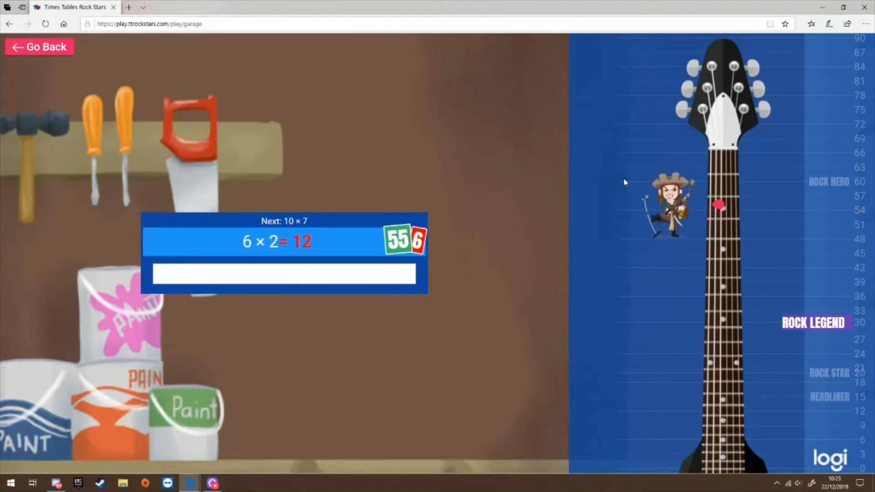
text(7)
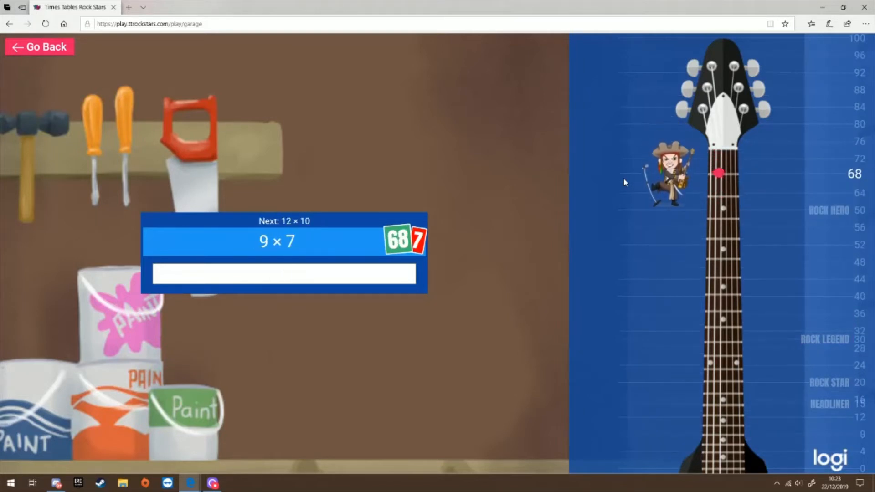
text(81)
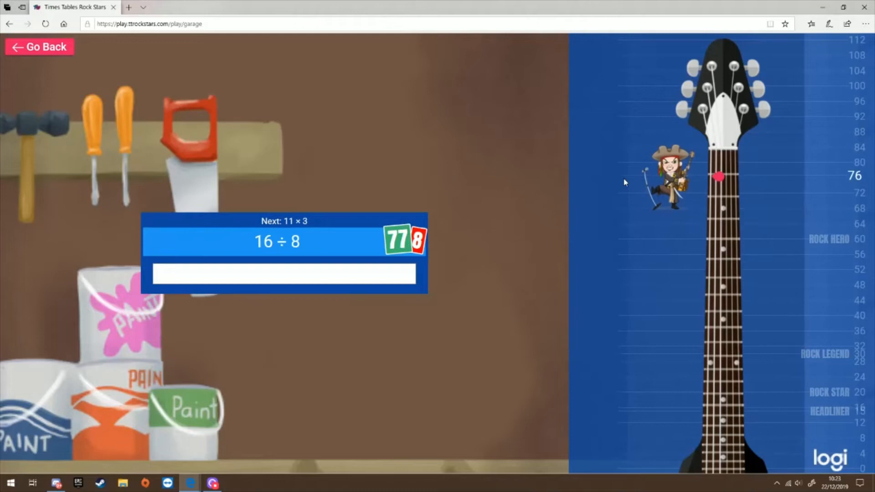
text(6)
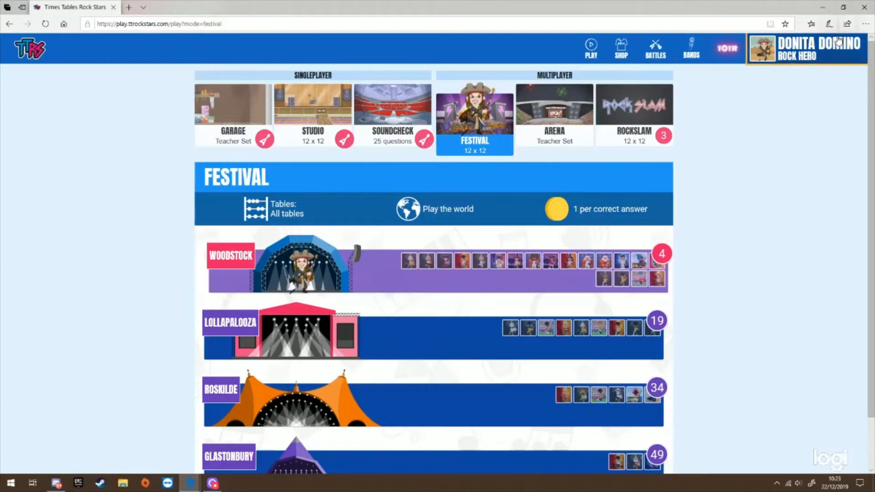
Show the player's speed and coin summary, then join a Festival game.
click(805, 49)
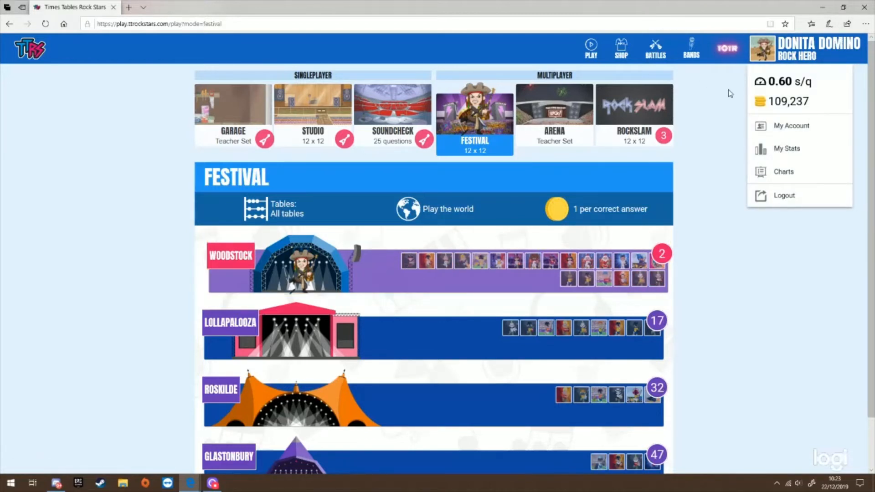
click(473, 117)
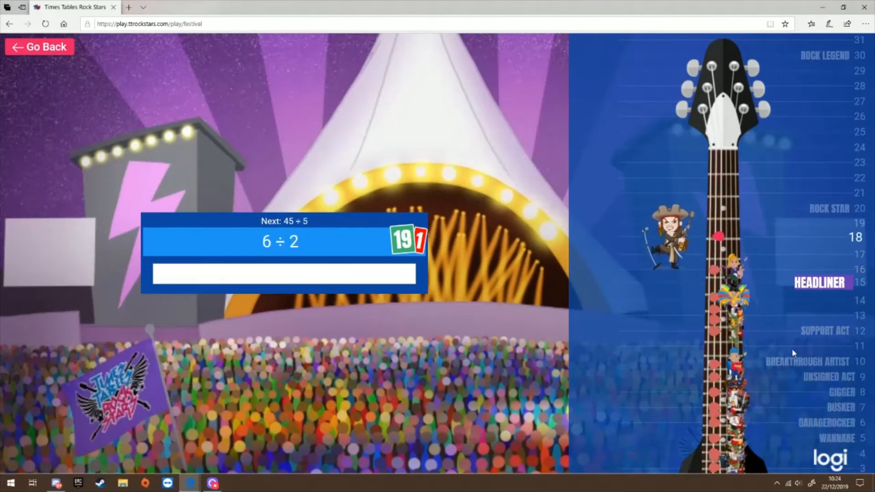
Answer the Festival round's questions (9, 6, 99, 100, 30, 1, 60) to 87 correct.
text(9)
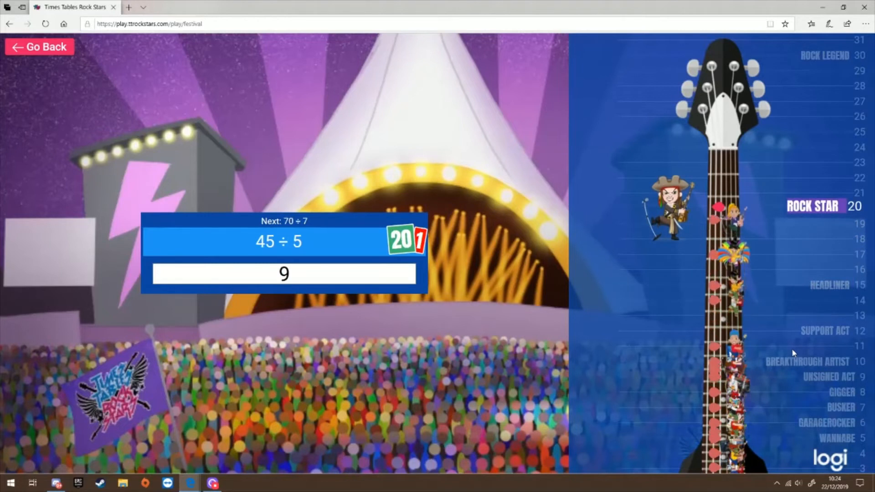
key(Return)
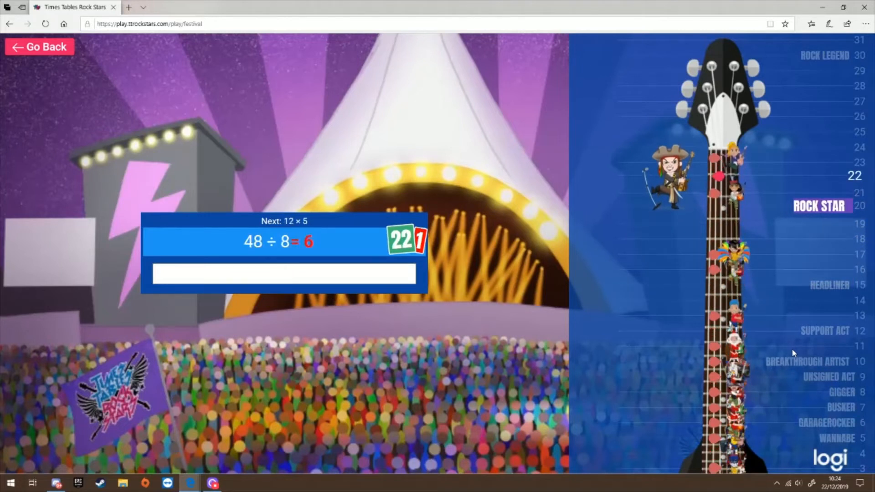
text(6)
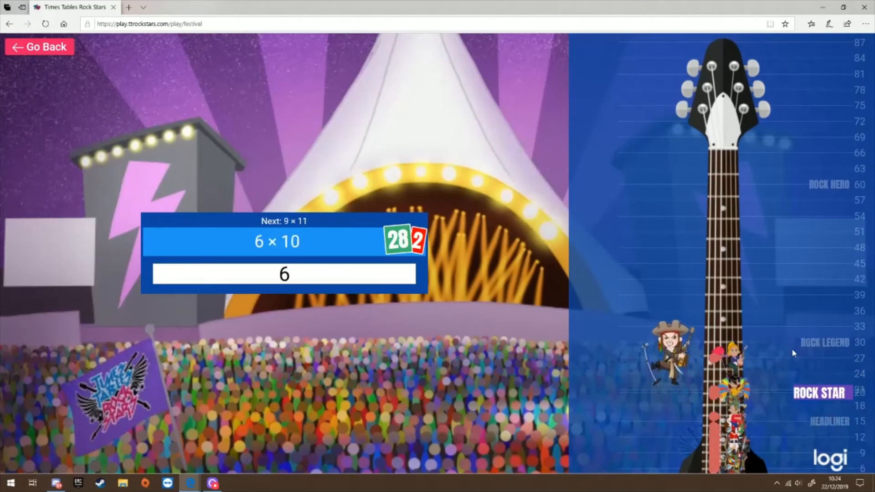
text(99100)
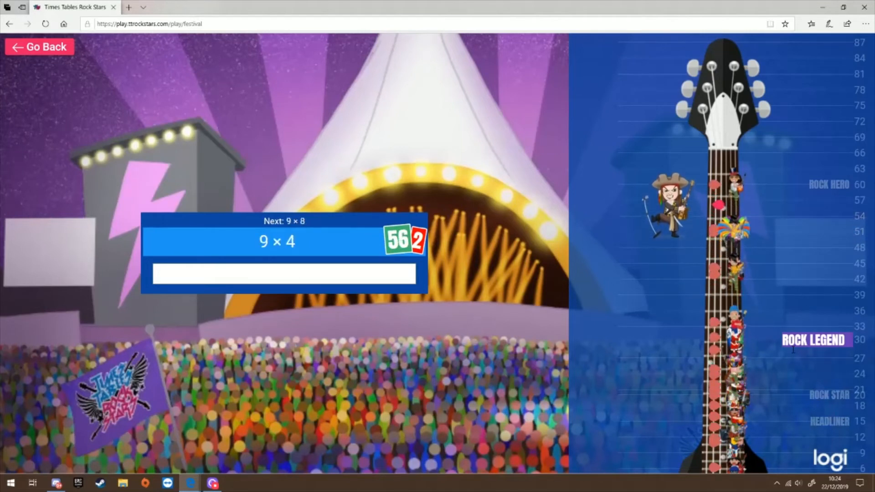
text(30)
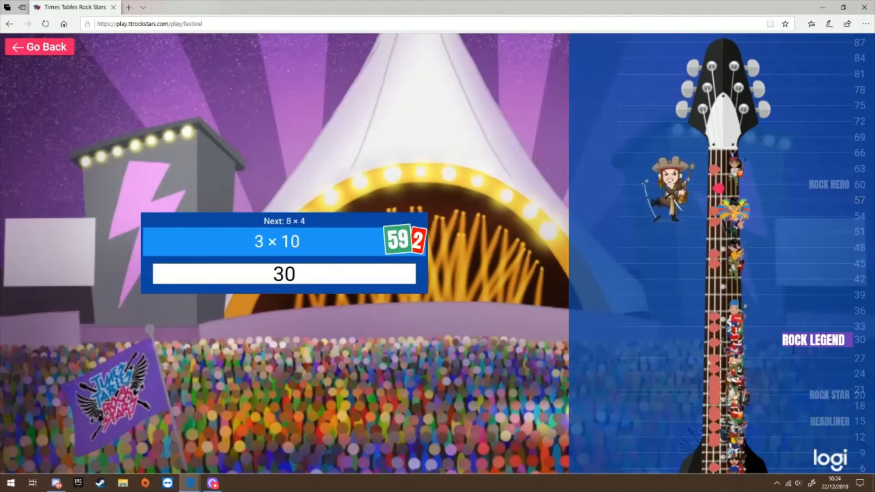
key(Return)
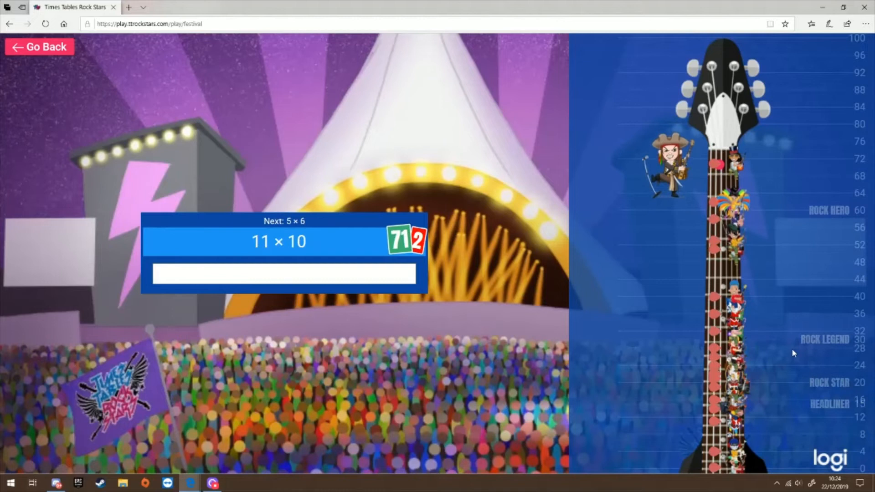
text(1)
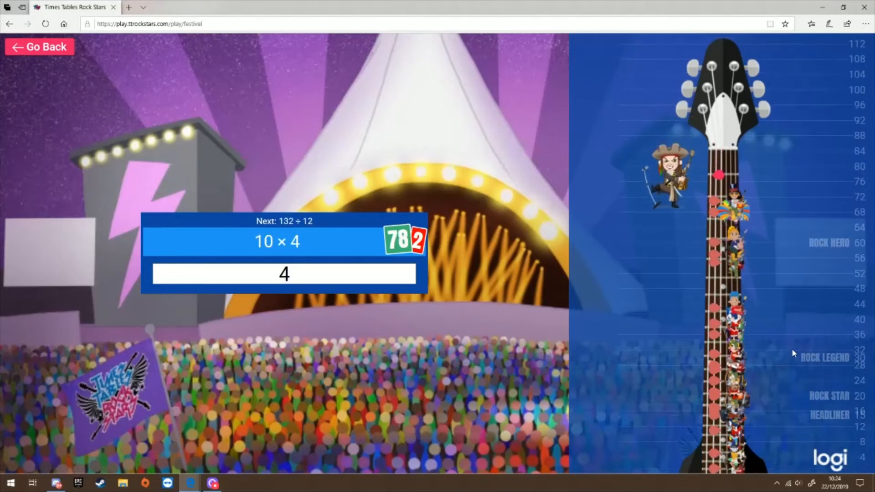
key(Return)
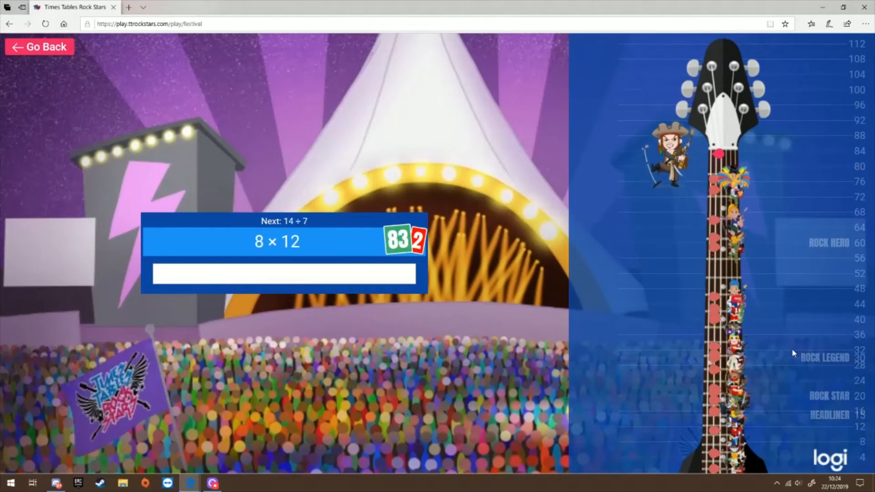
text(60)
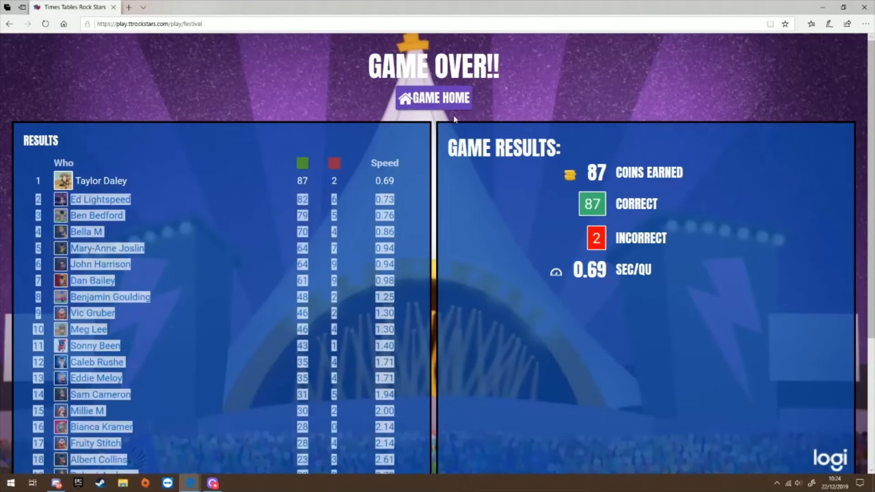
Return to game home, choose Studio single-player mode and start a quick game.
click(433, 99)
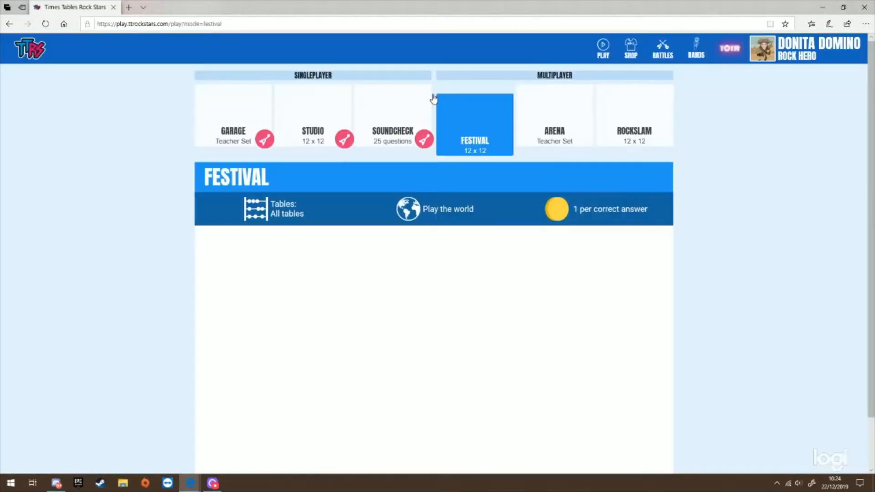
click(313, 112)
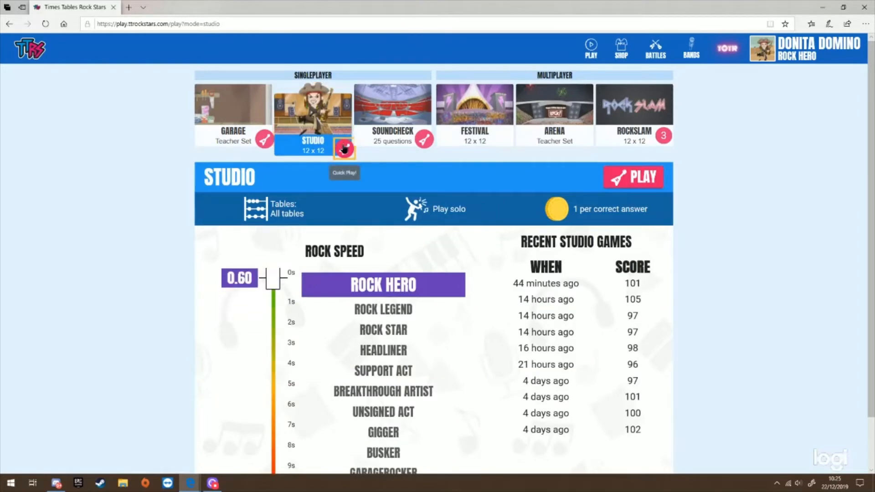
click(632, 177)
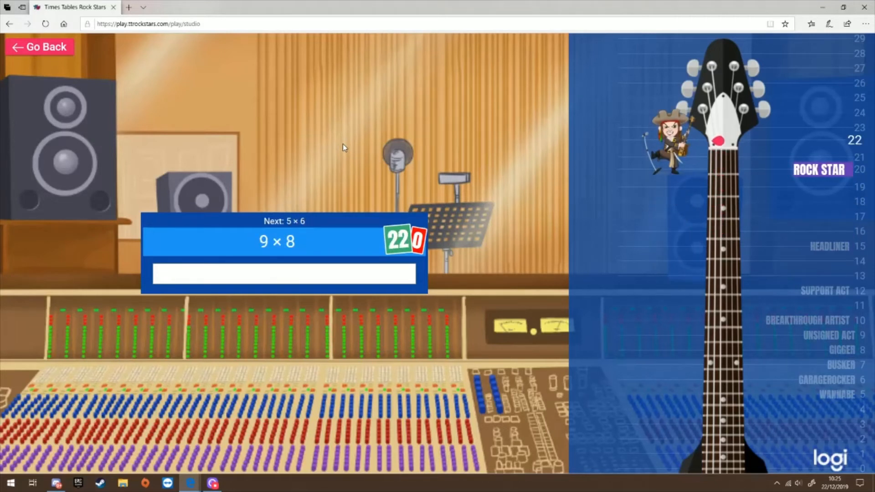
Answer the Studio round's first questions (7, 63, 1, 62).
text(7)
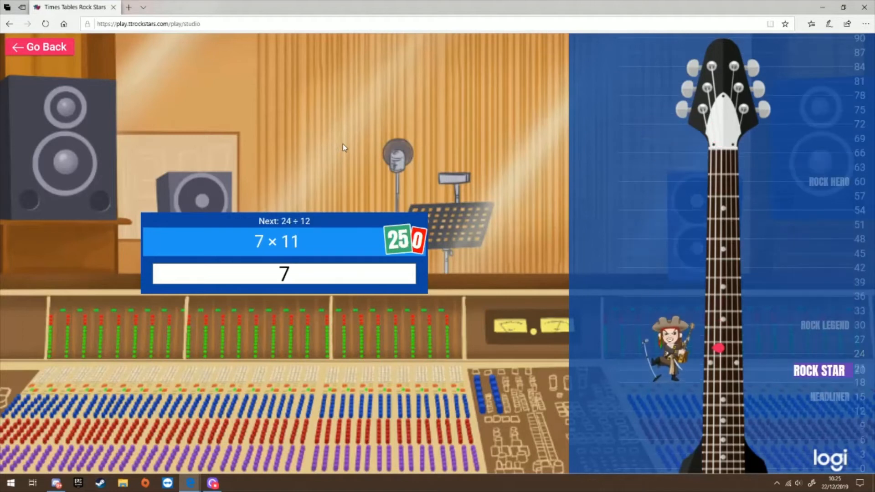
text(63)
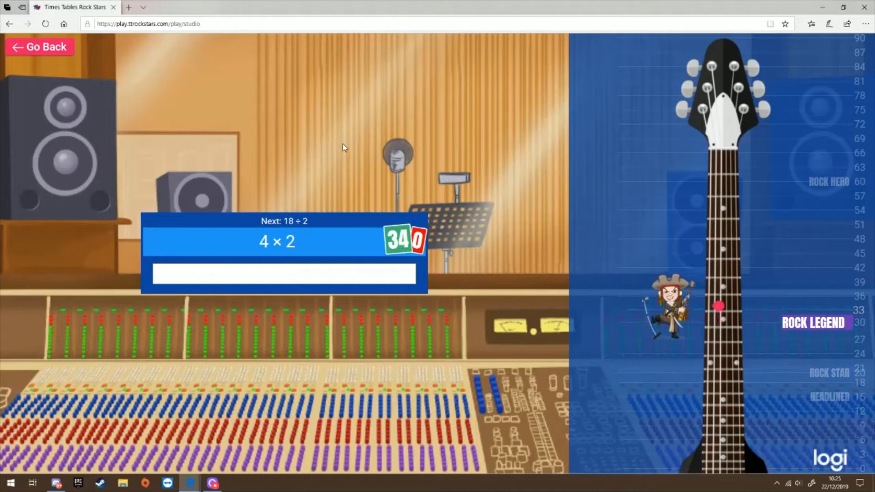
text(1)
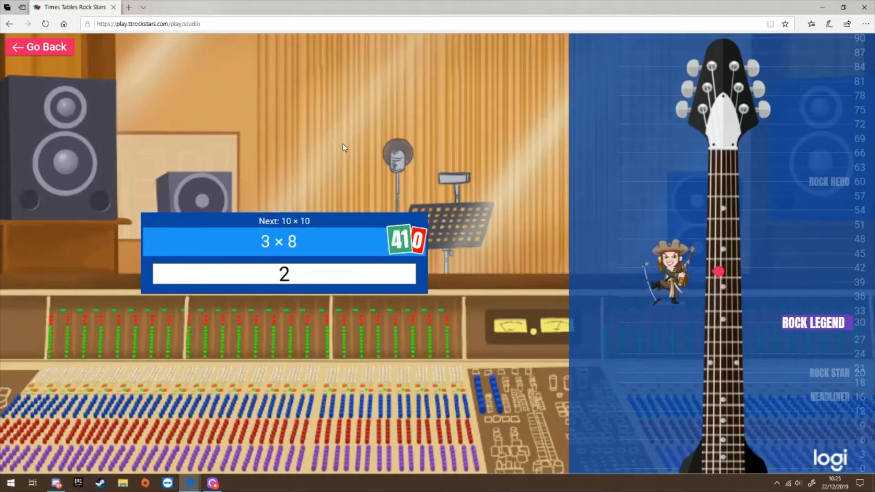
key(Return)
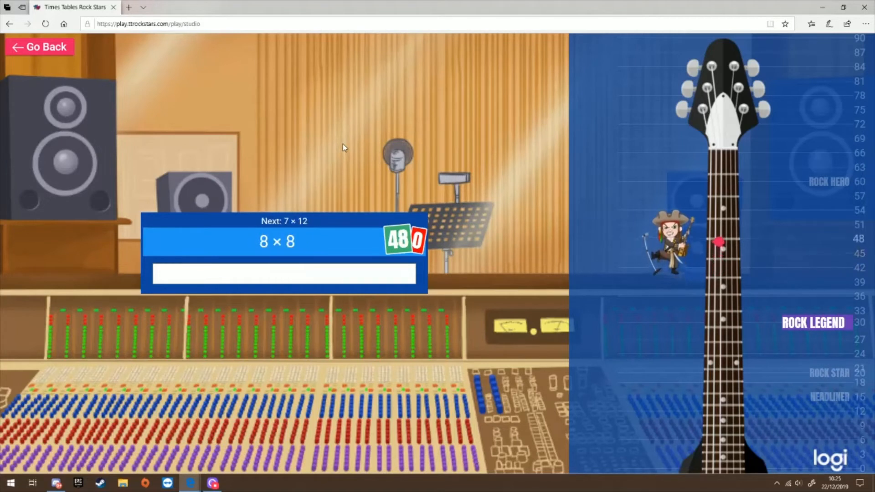
text(62)
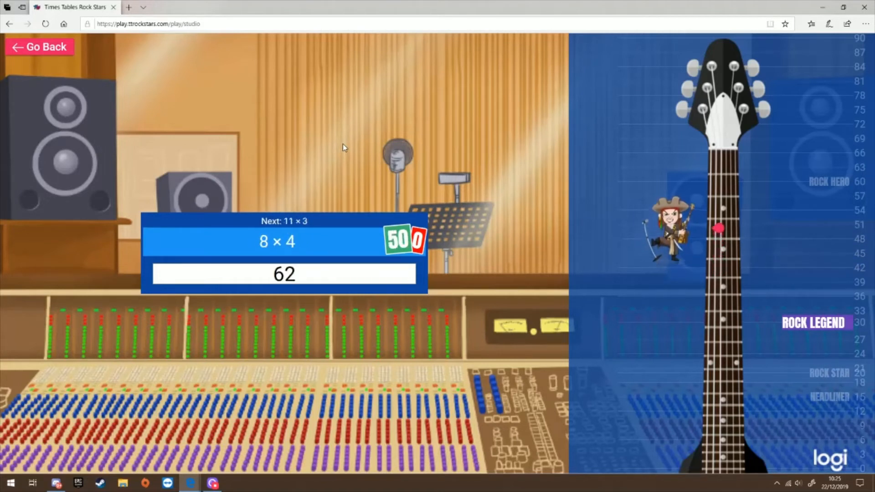
key(Return)
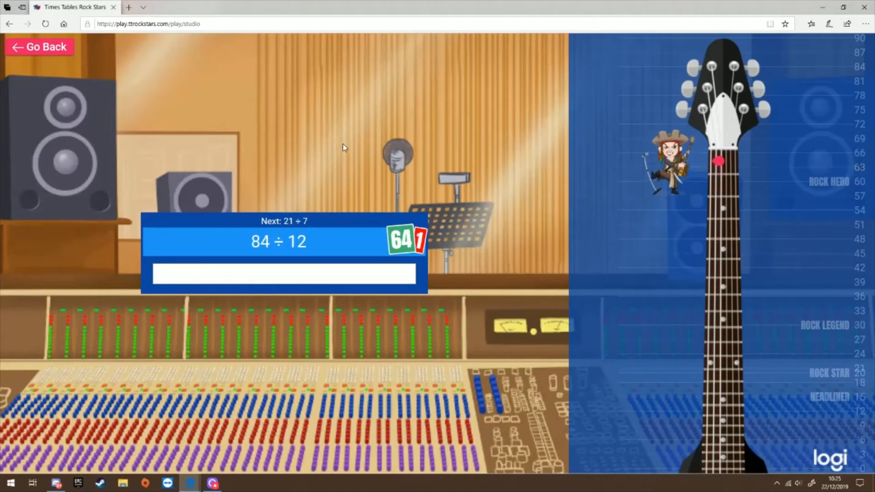
Finish the round answering 7, 9, 6, 4 to 84 correct, then start a fresh Studio round.
text(7)
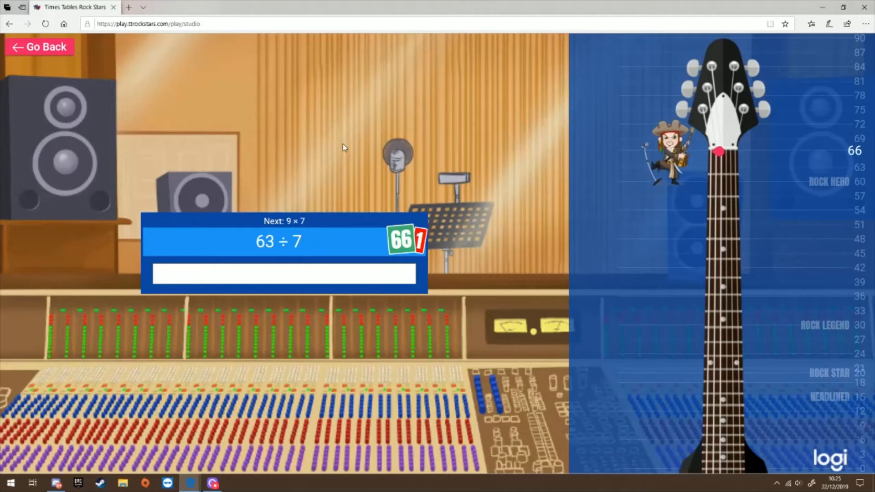
text(9)
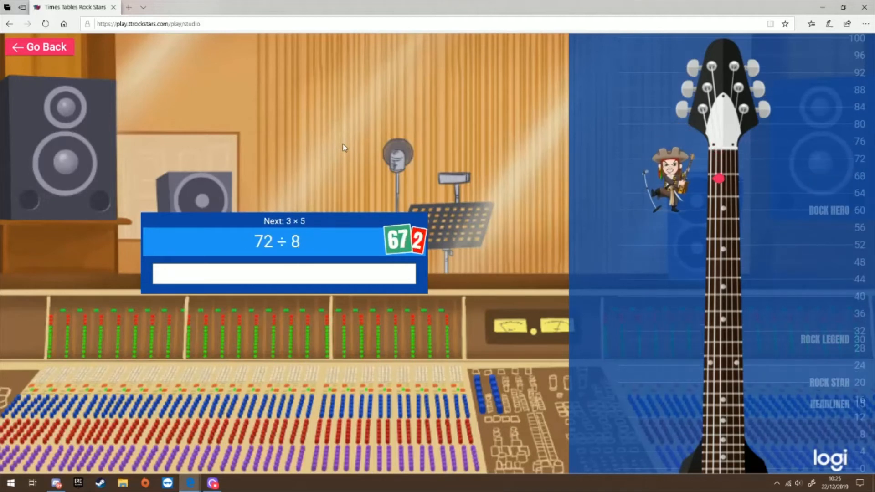
text(6)
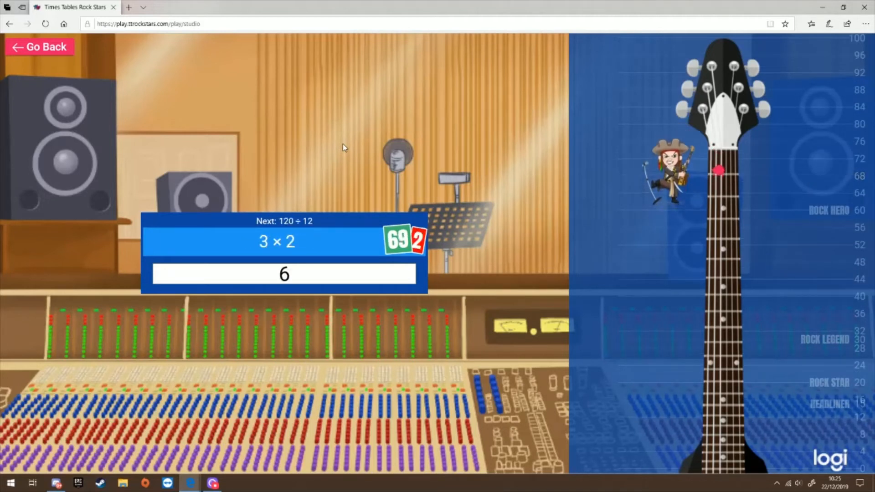
key(Return)
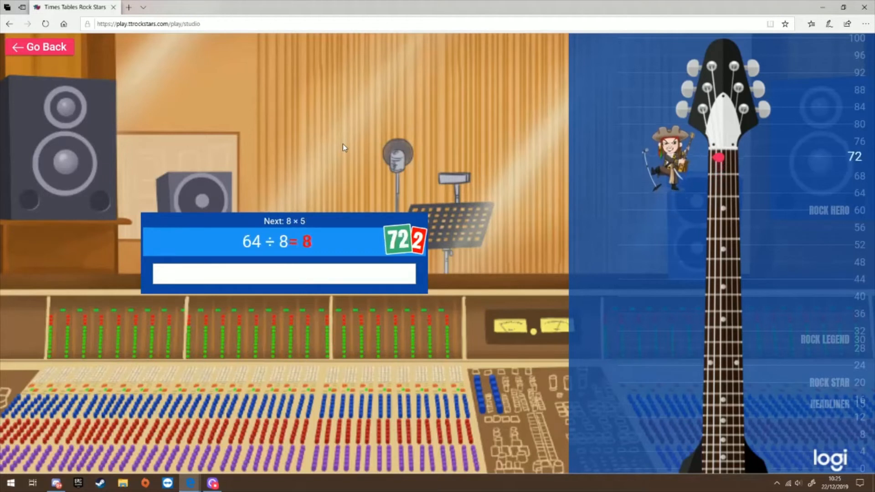
key(Return)
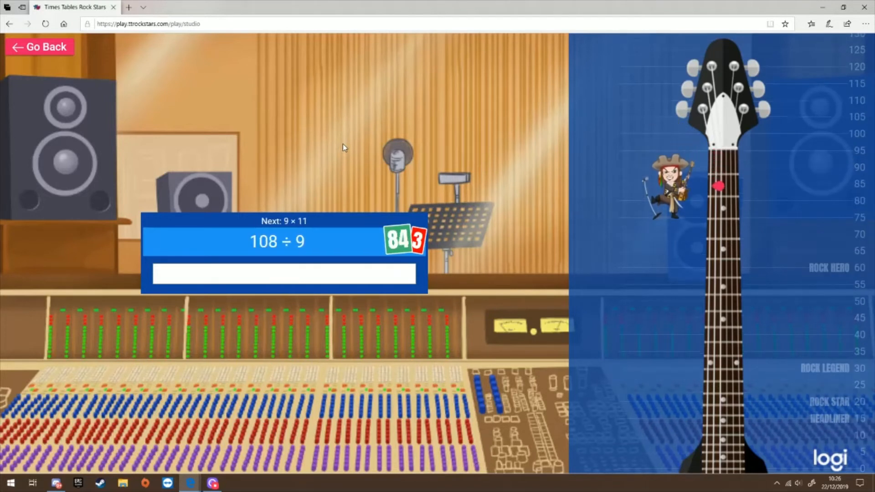
text(4)
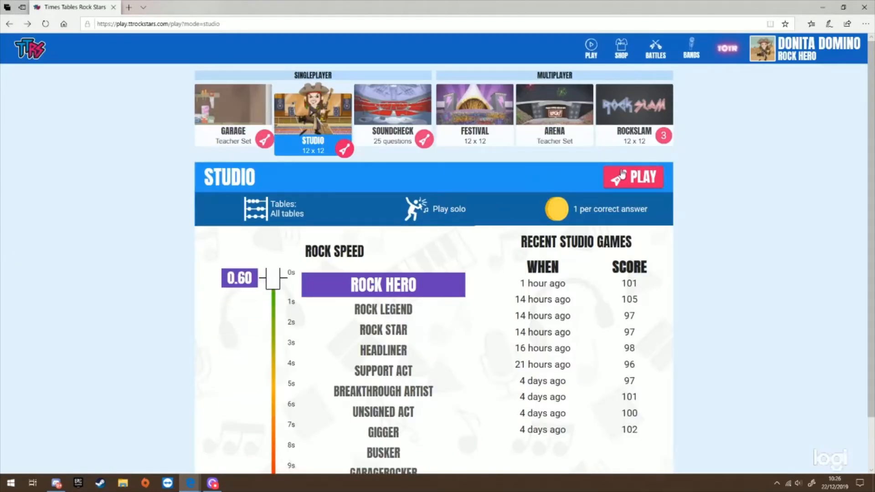
click(632, 177)
text(6)
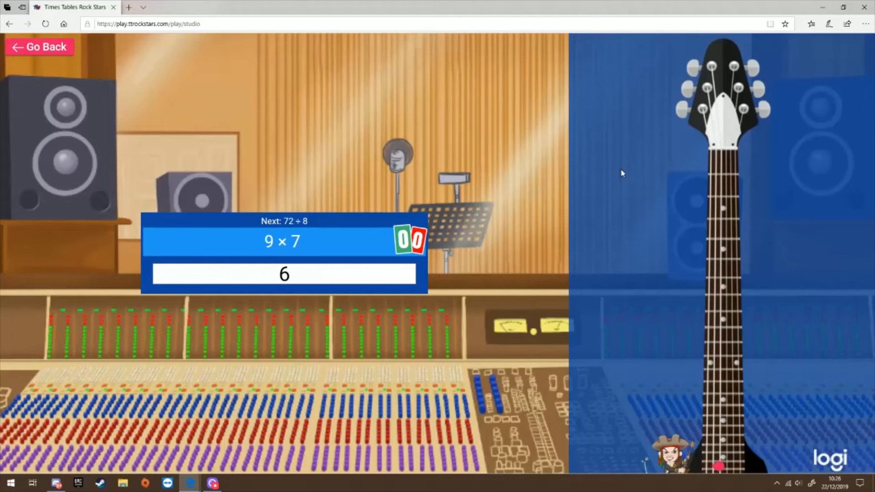
Answer the new Studio round's opening questions (48, 20, 2, 52).
key(Return)
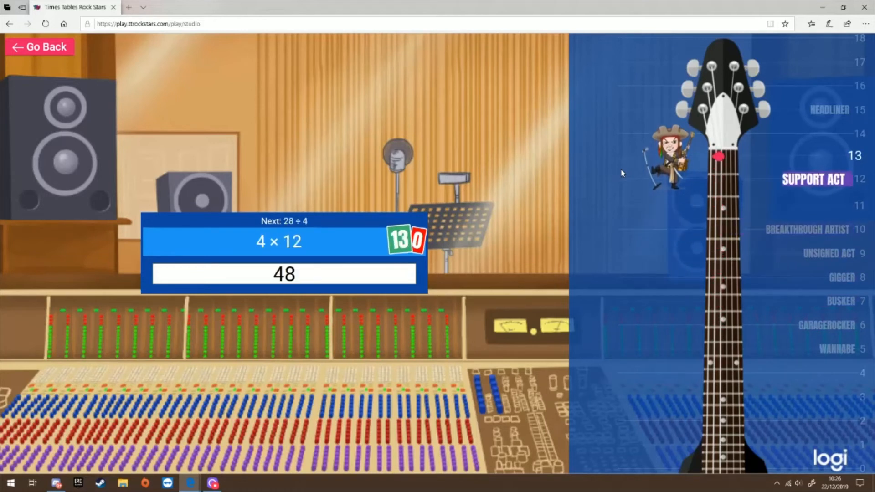
key(Return)
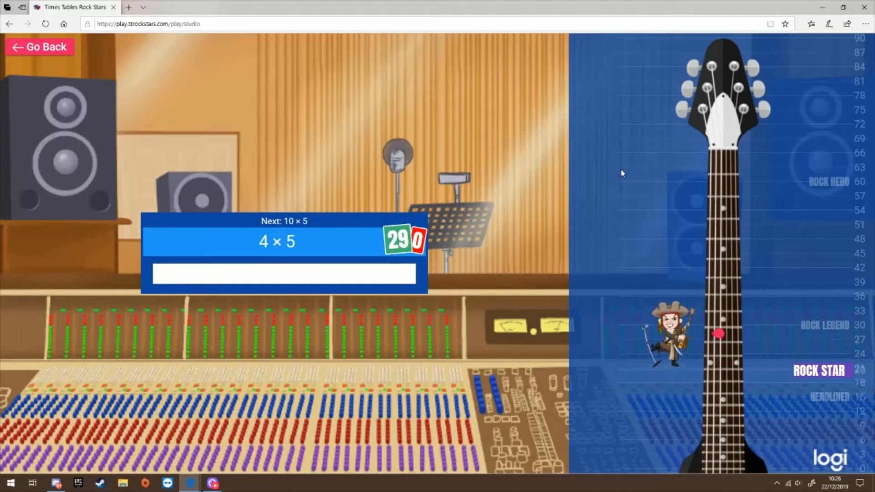
text(20)
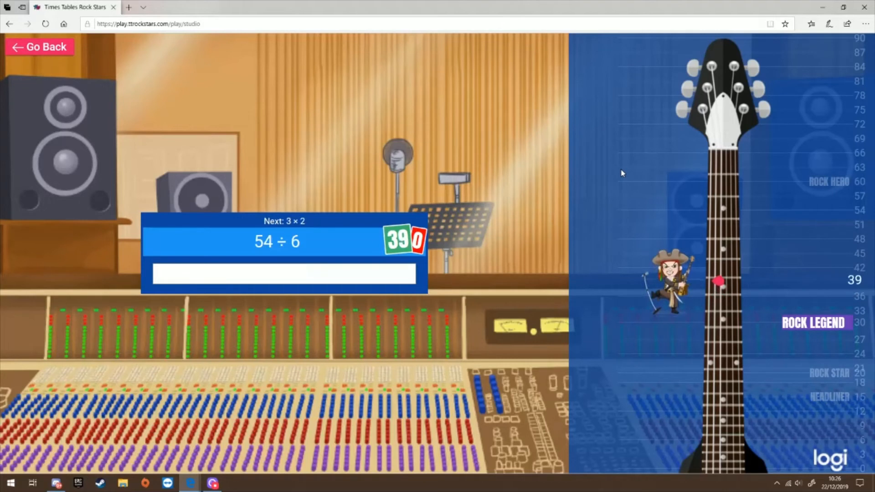
text(2)
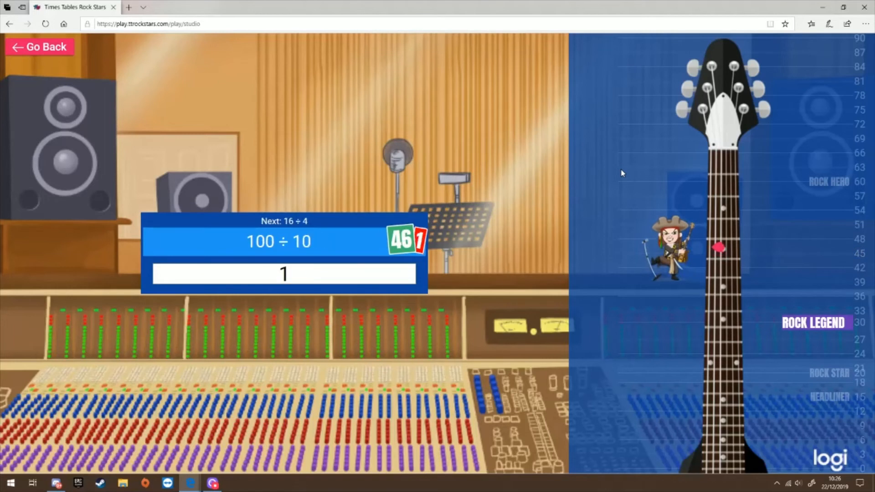
key(Return)
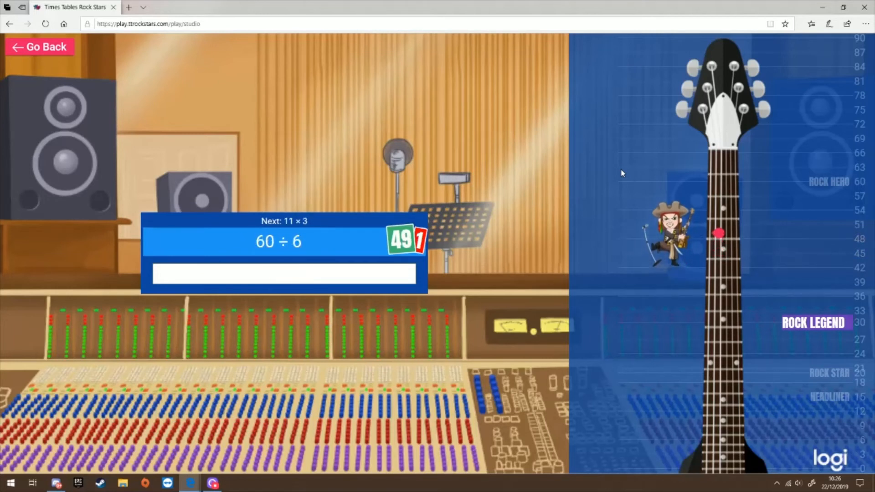
text(52)
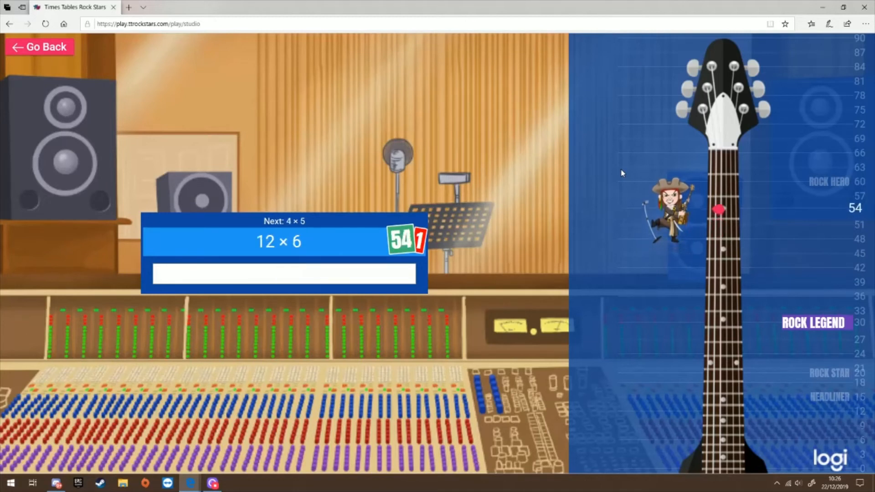
Keep answering (2, 4, 24, 60) until the timer ends at 85 correct.
text(2)
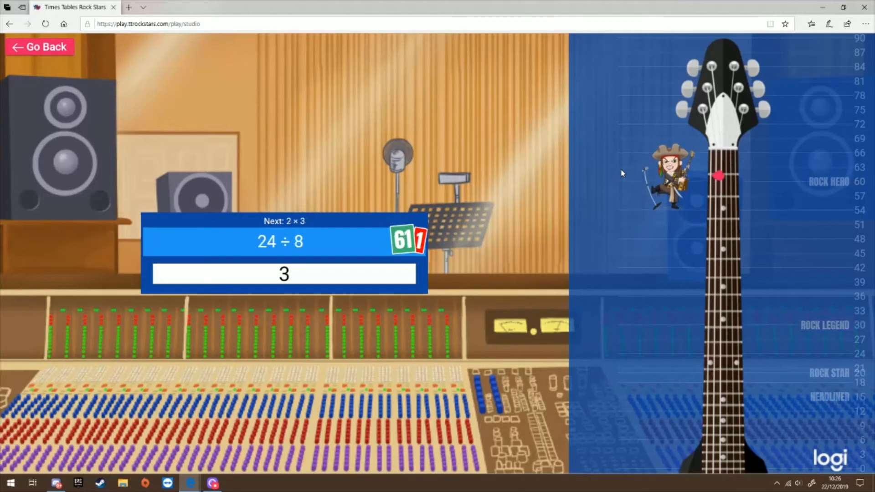
key(Return)
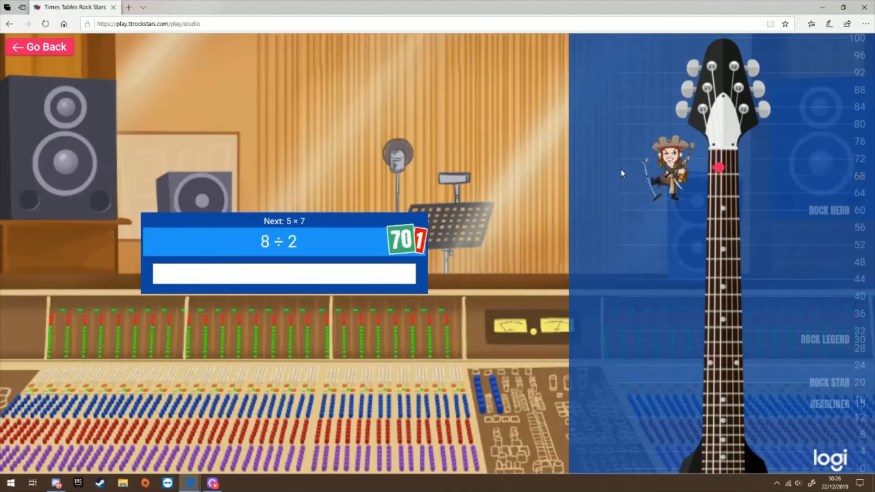
text(4)
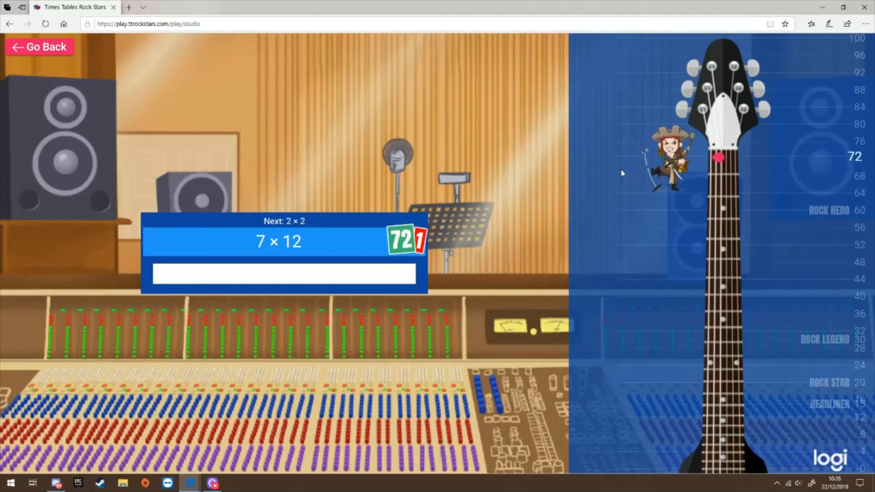
text(24)
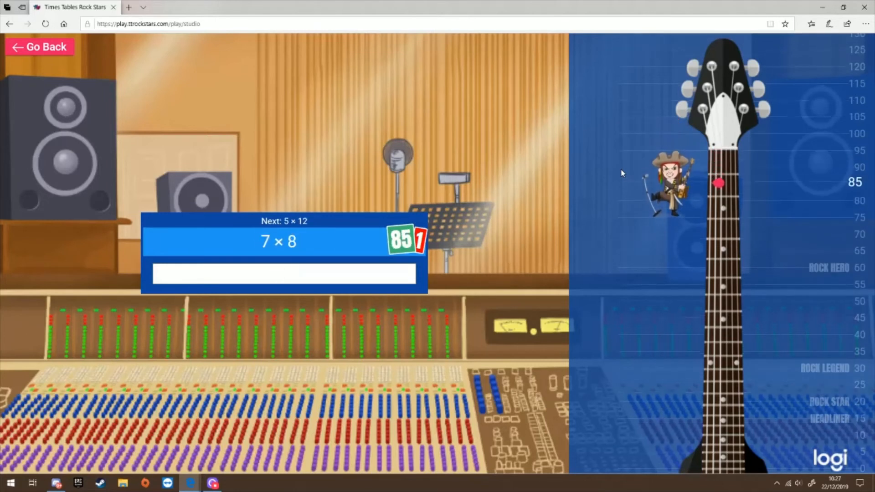
text(60)
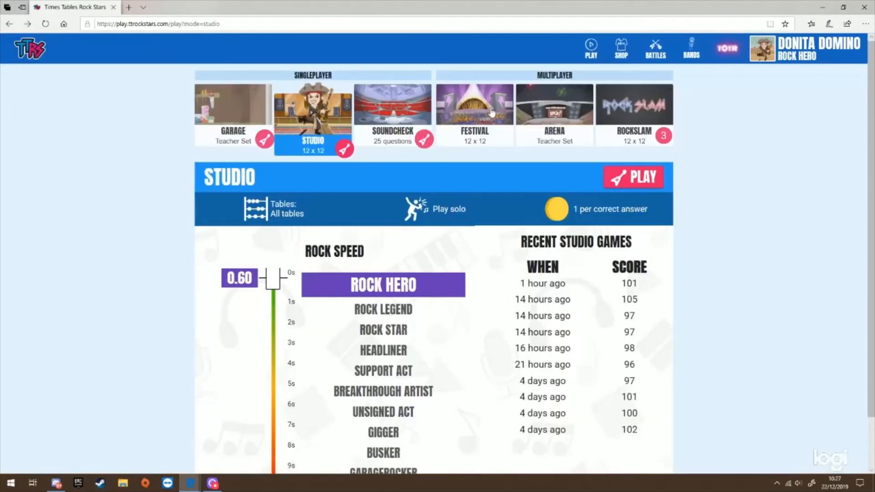
View Festival mode and the account summary, then go to the avatar shop.
click(474, 106)
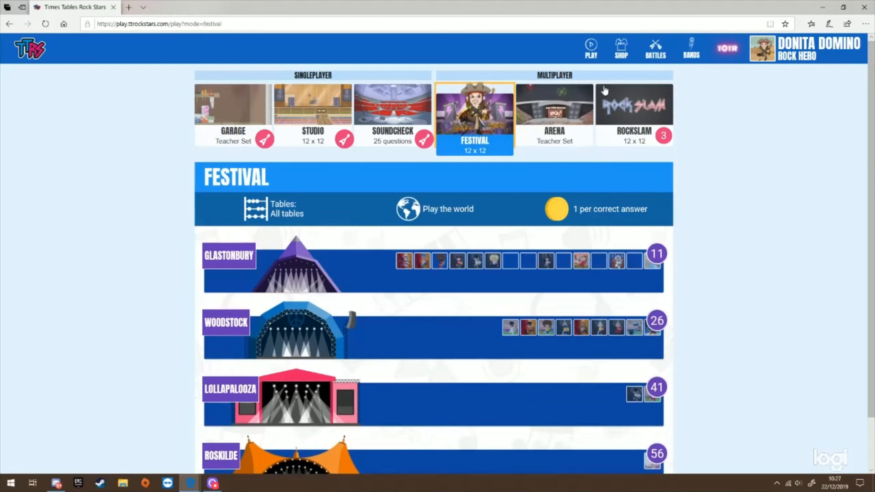
click(805, 48)
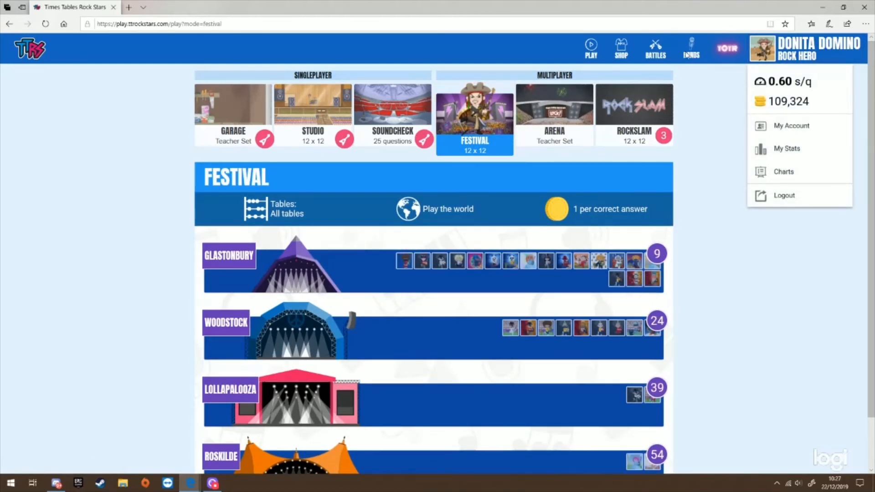
click(620, 49)
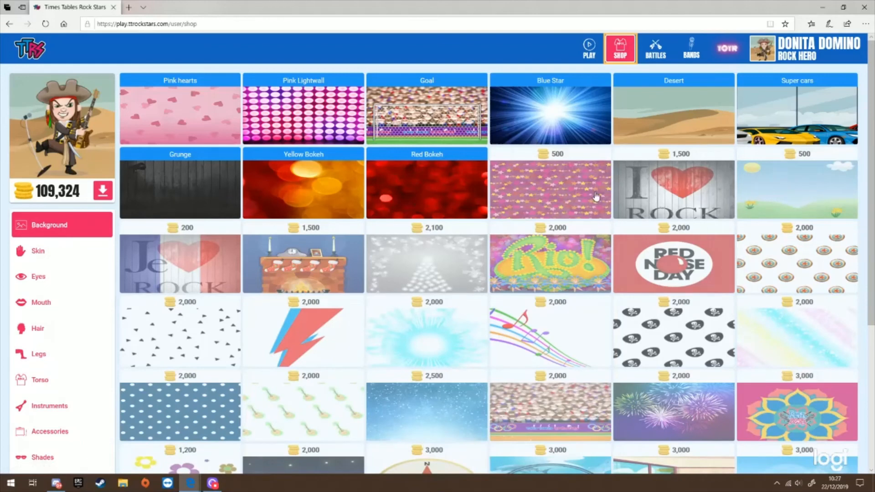
Browse the shop's skin, eye, mouth and hair items.
click(38, 251)
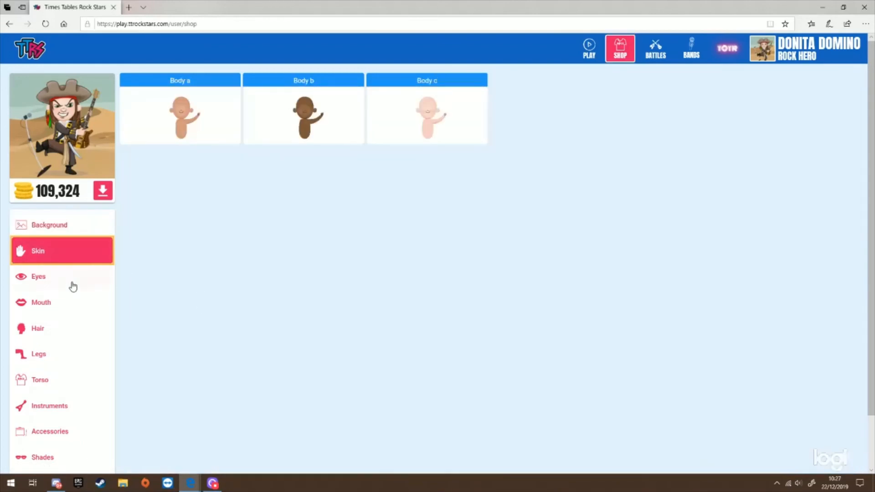
mouse_move(56, 97)
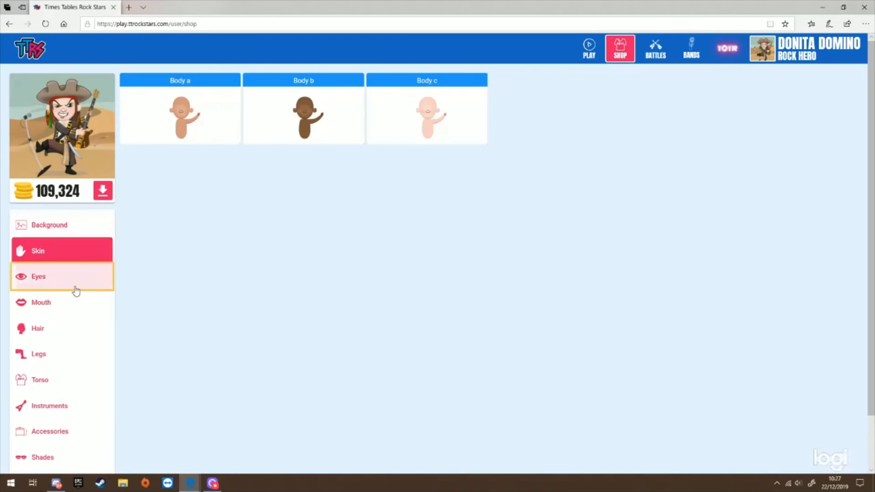
click(39, 276)
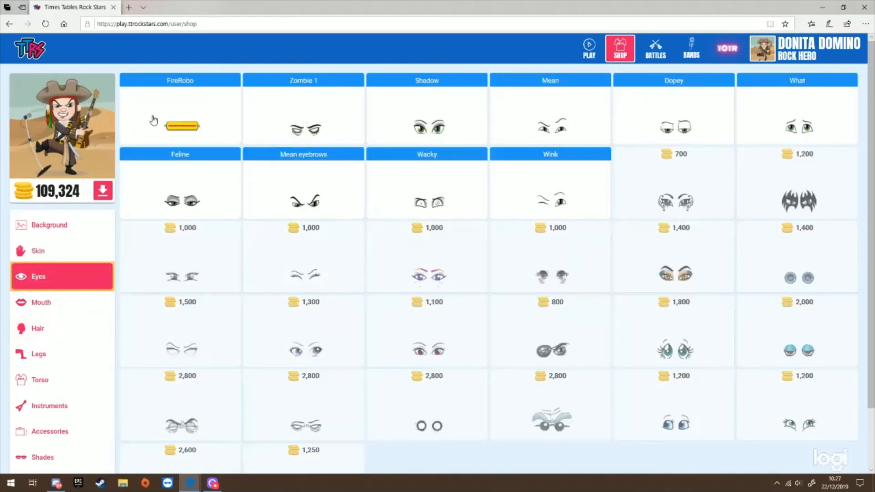
mouse_move(60, 416)
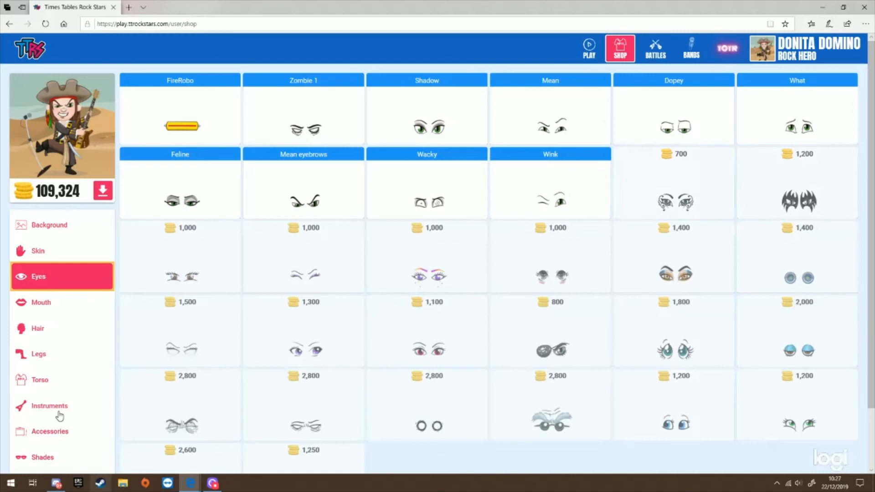
click(40, 303)
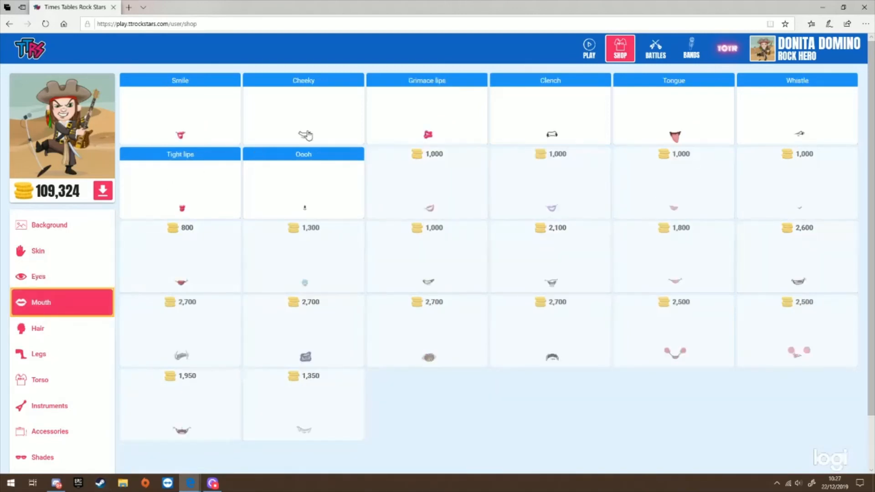
mouse_move(49, 341)
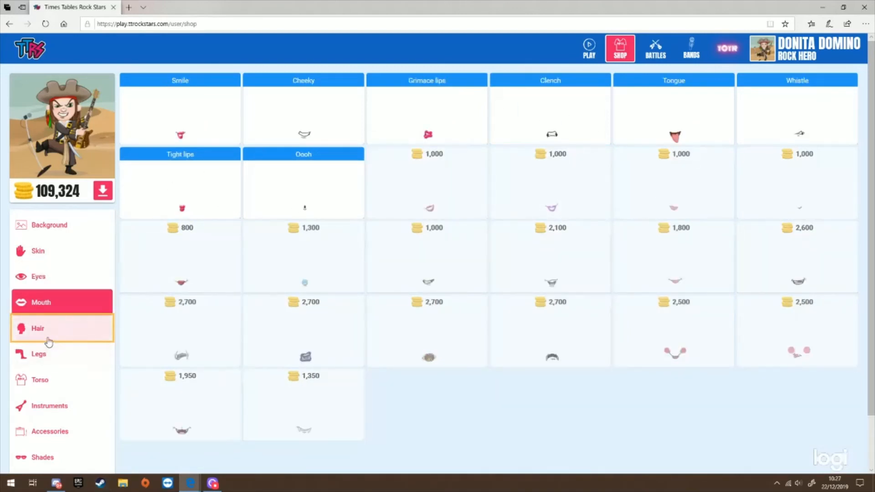
click(38, 328)
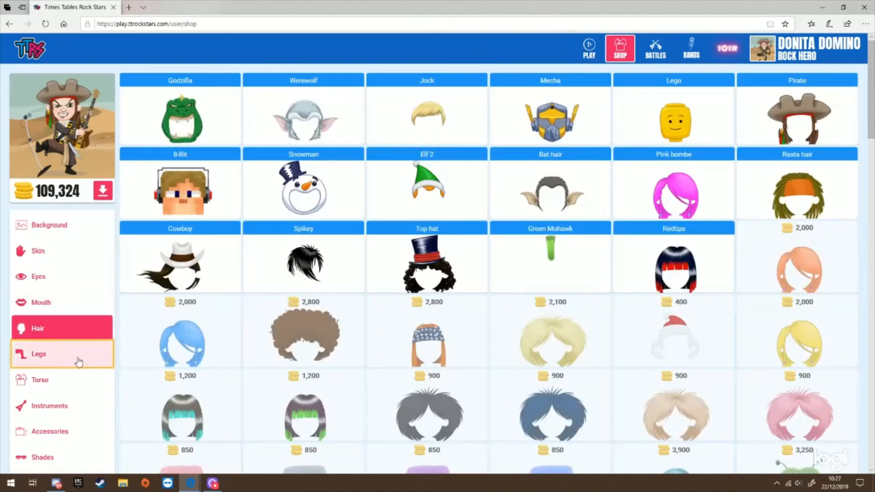
Browse the legs, torso and instrument items, ending on accessories.
click(38, 354)
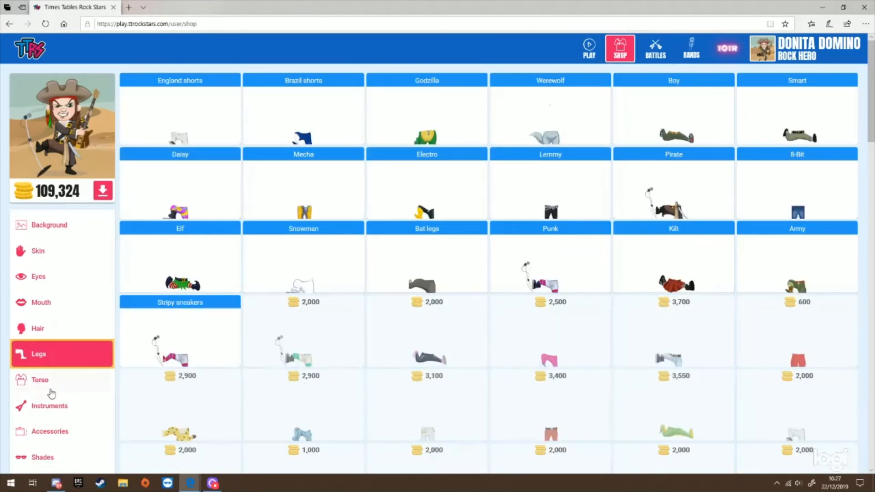
click(39, 380)
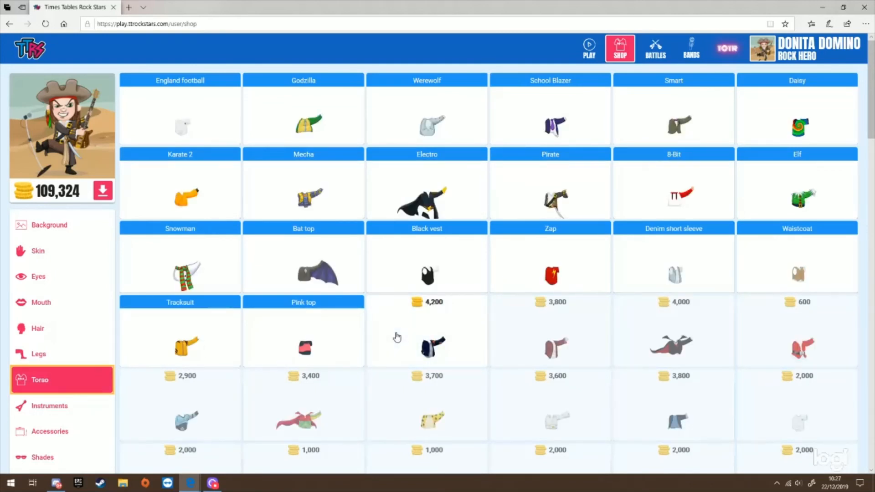
click(49, 406)
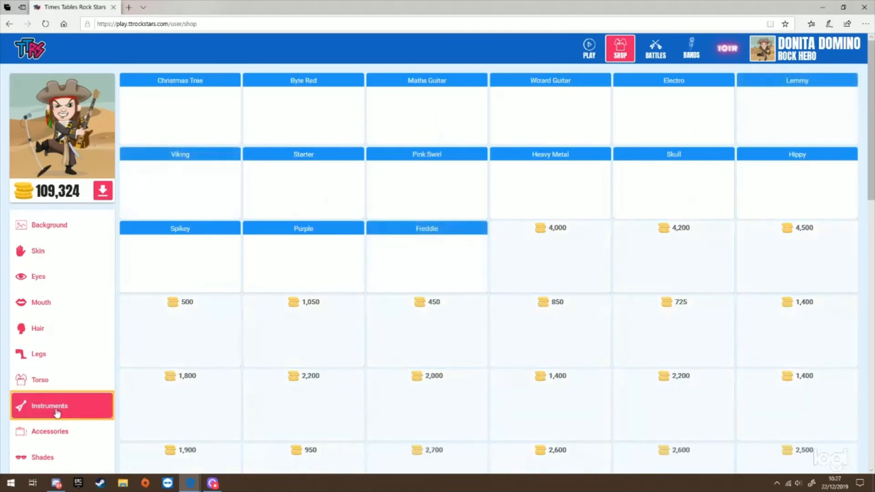
scroll(down, 3)
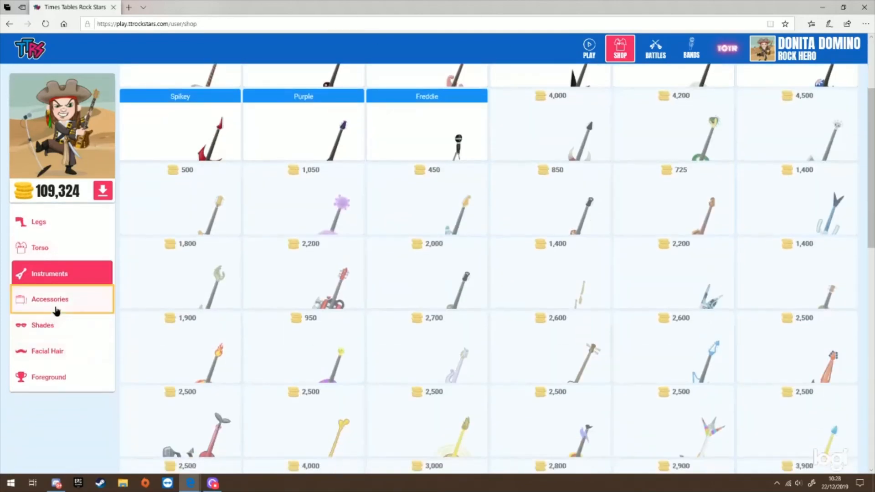
click(49, 299)
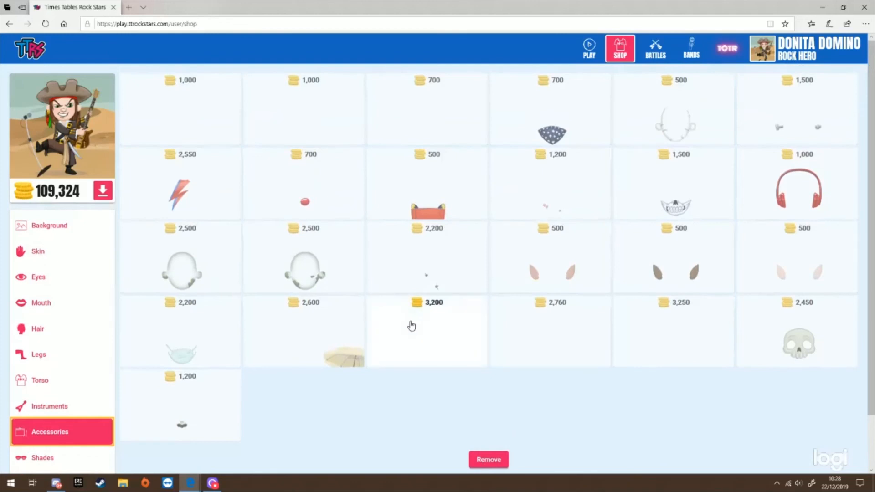
mouse_move(425, 302)
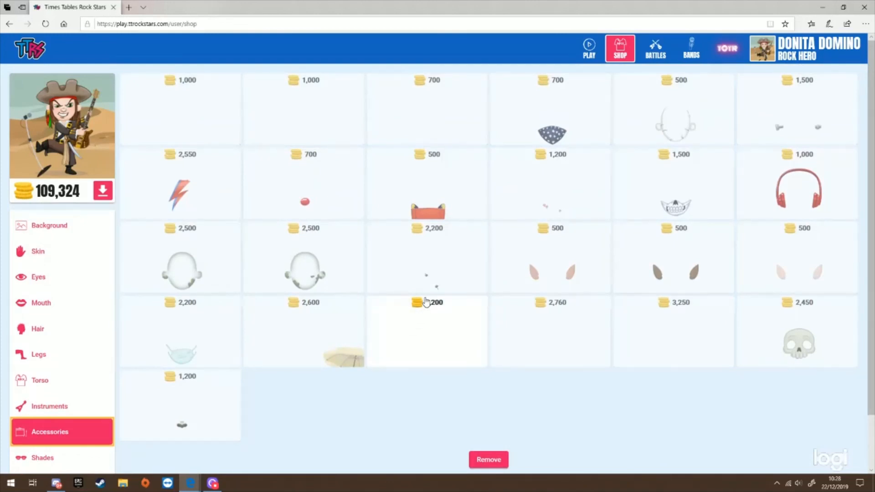
Buy the 700-coin Neckerchief so the avatar wears it, leaving 108,624 coins.
click(551, 134)
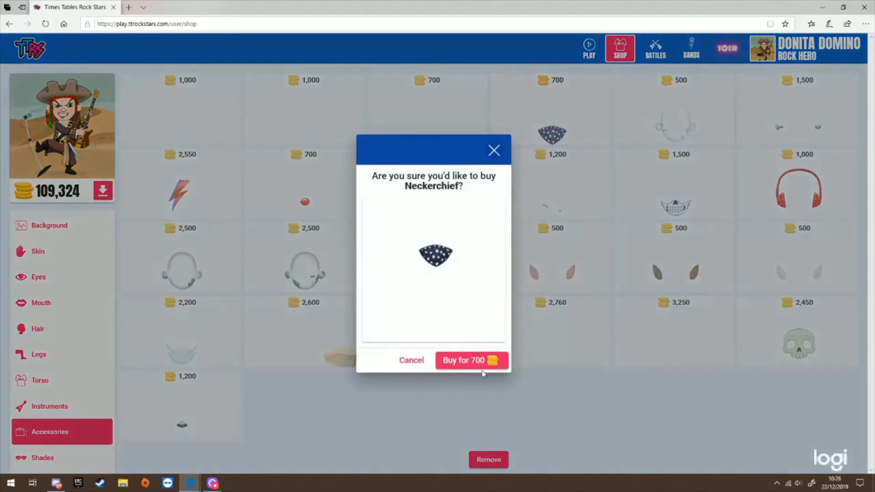
click(470, 360)
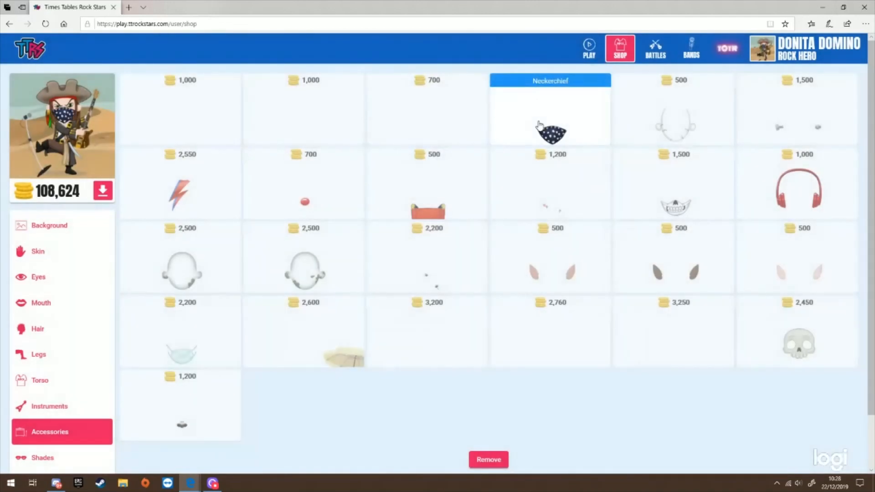
mouse_move(12, 218)
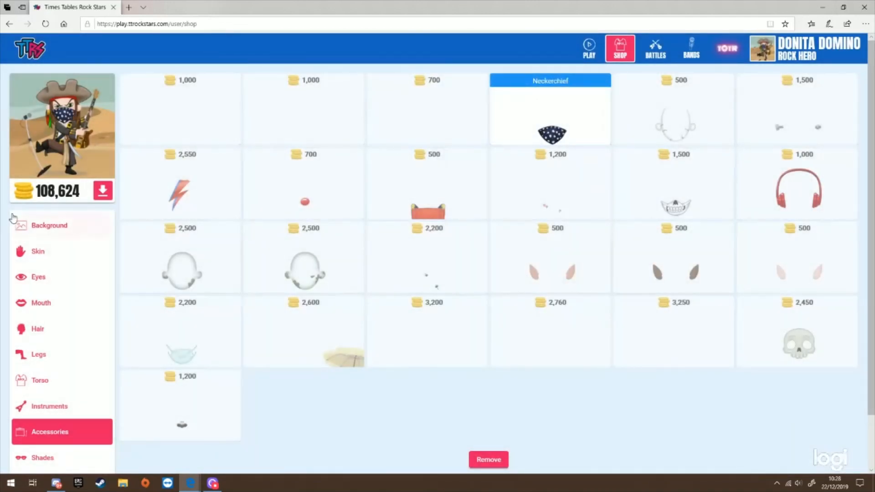
mouse_move(38, 329)
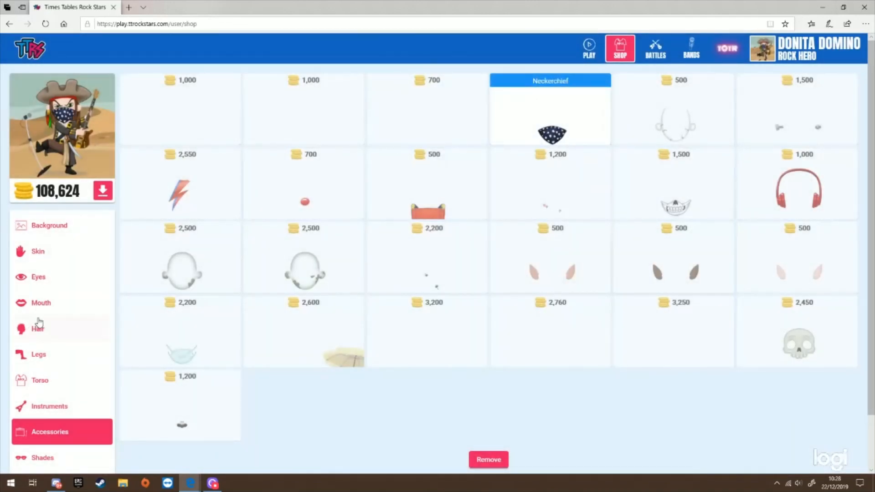
Browse the Shades items in the shop, then switch to the Facial Hair/Foreground items.
click(42, 458)
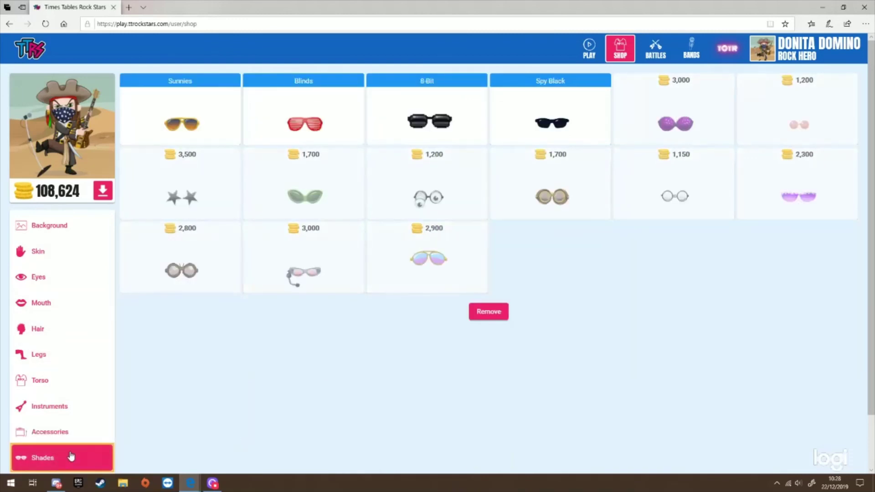
scroll(down, 3)
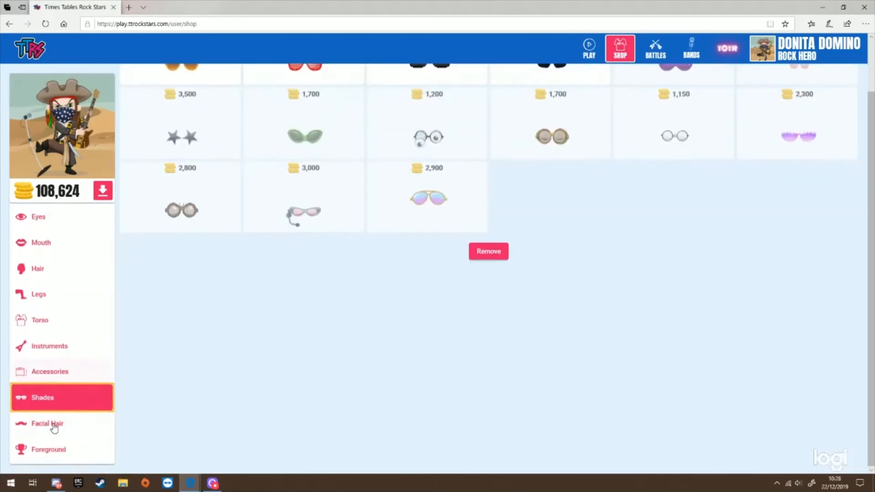
click(47, 423)
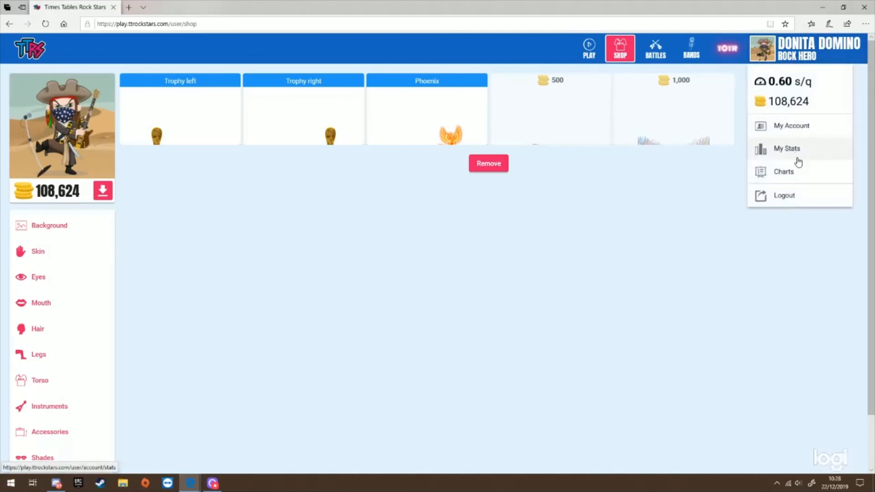
View the My Account page and read down through the colour scheme settings.
click(791, 125)
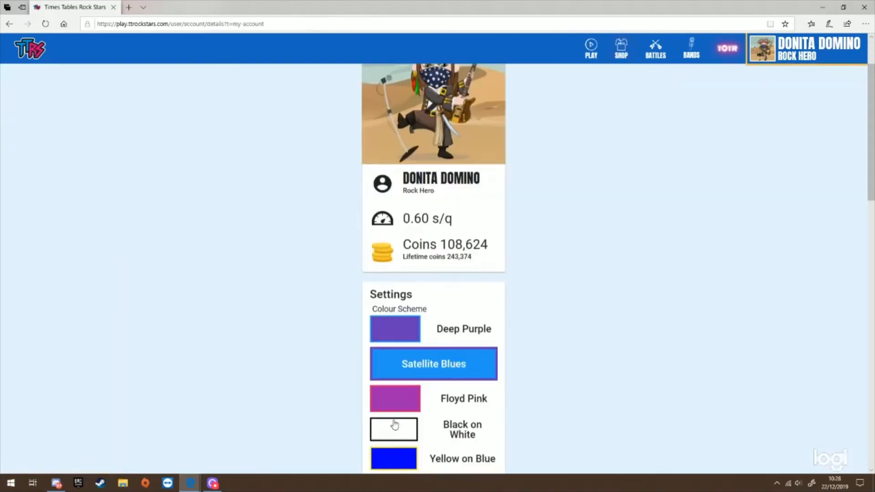
scroll(down, 3)
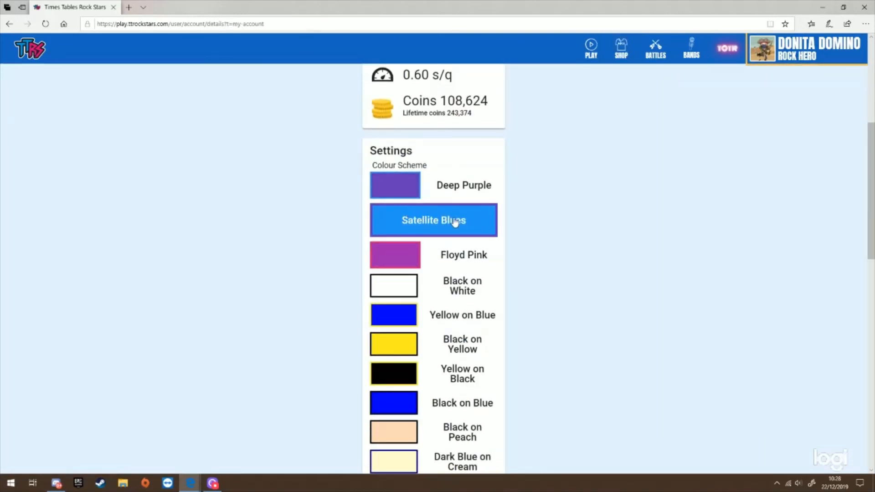
scroll(down, 3)
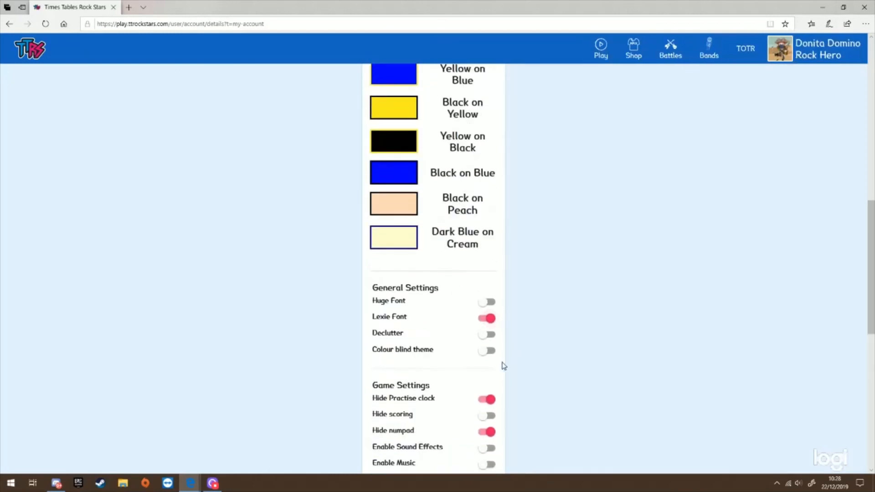
scroll(down, 3)
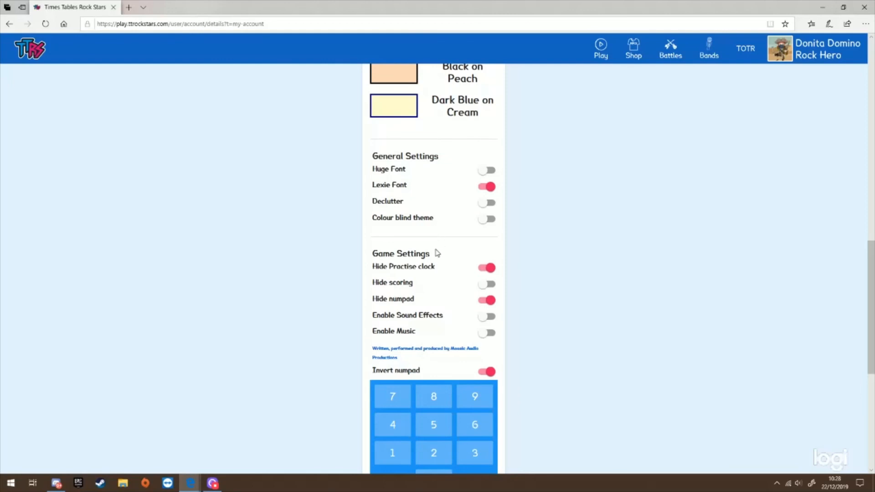
mouse_move(512, 273)
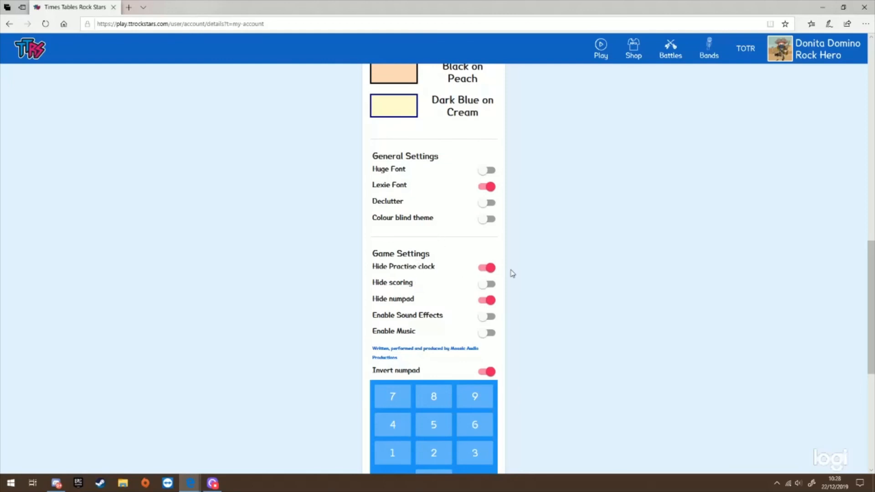
mouse_move(447, 306)
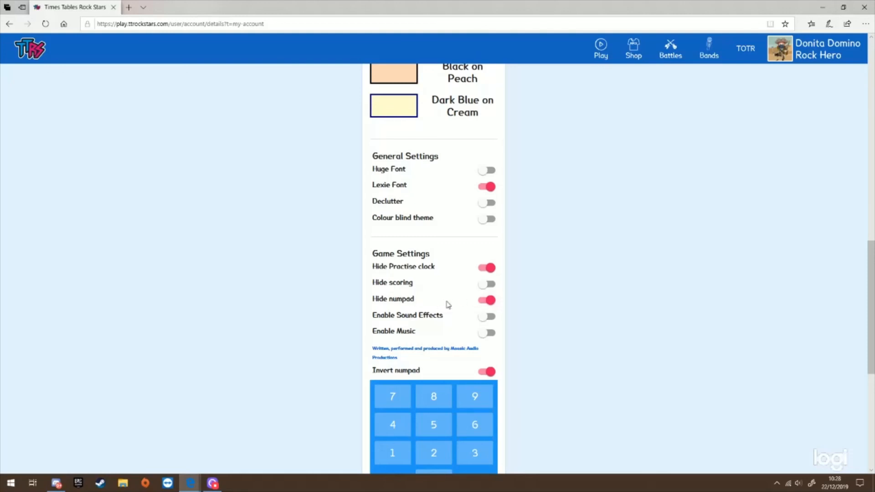
mouse_move(432, 311)
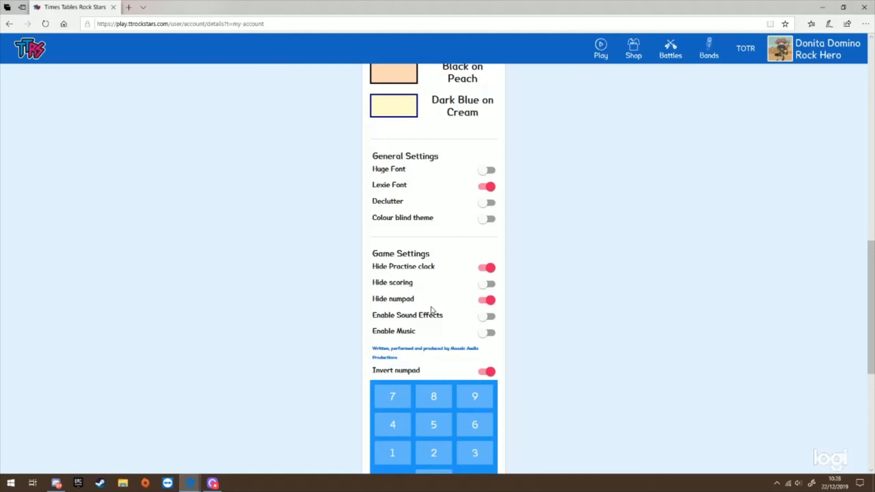
Continue through the game settings, then return to the Play page with Garage mode and tables 2 to 12.
scroll(down, 3)
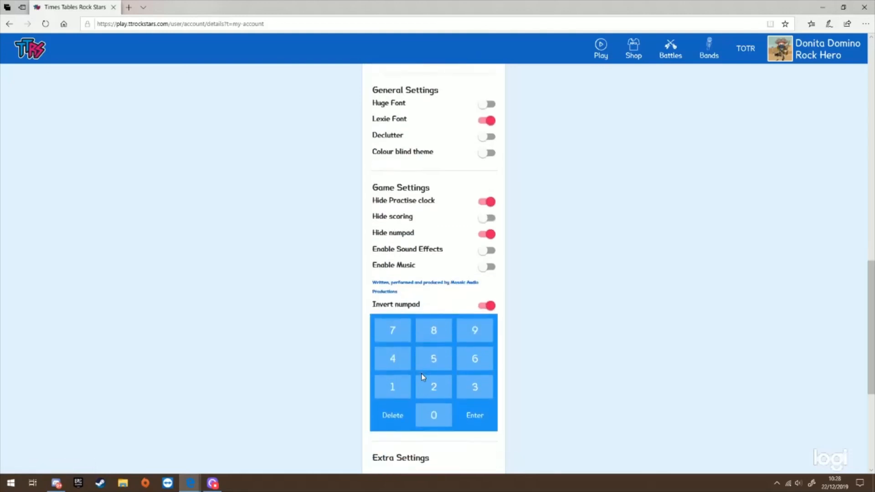
scroll(down, 3)
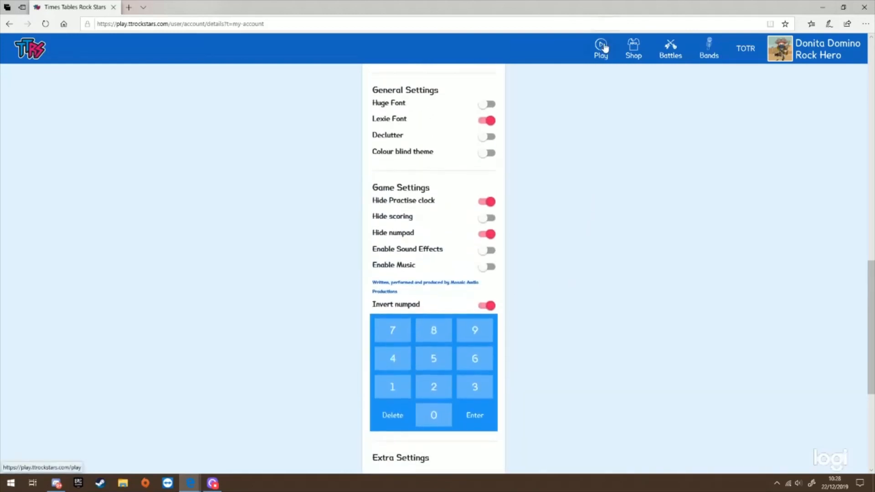
scroll(up, 3)
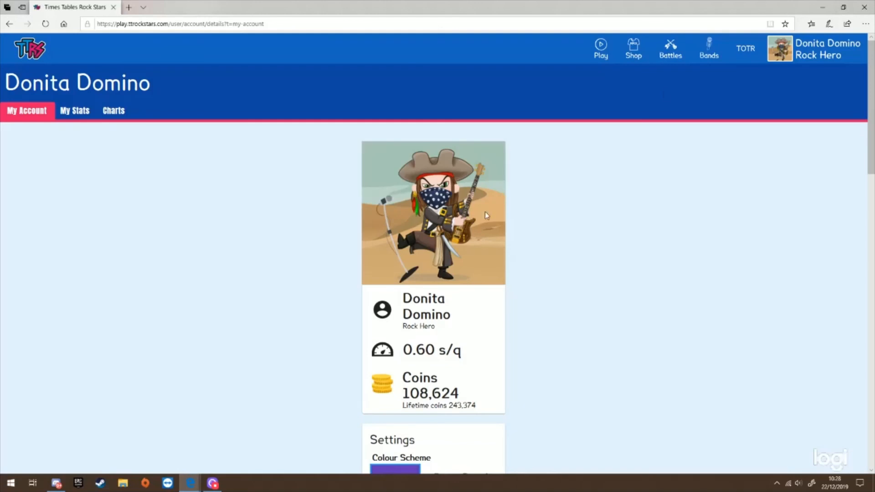
click(607, 49)
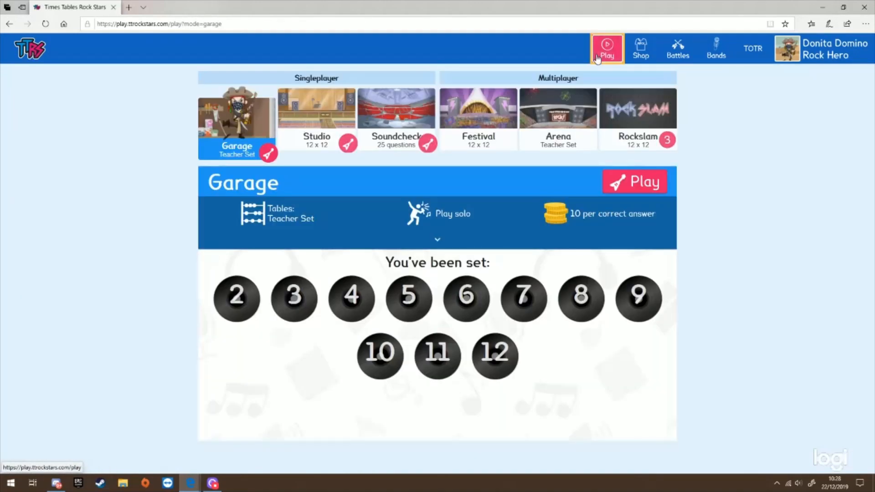